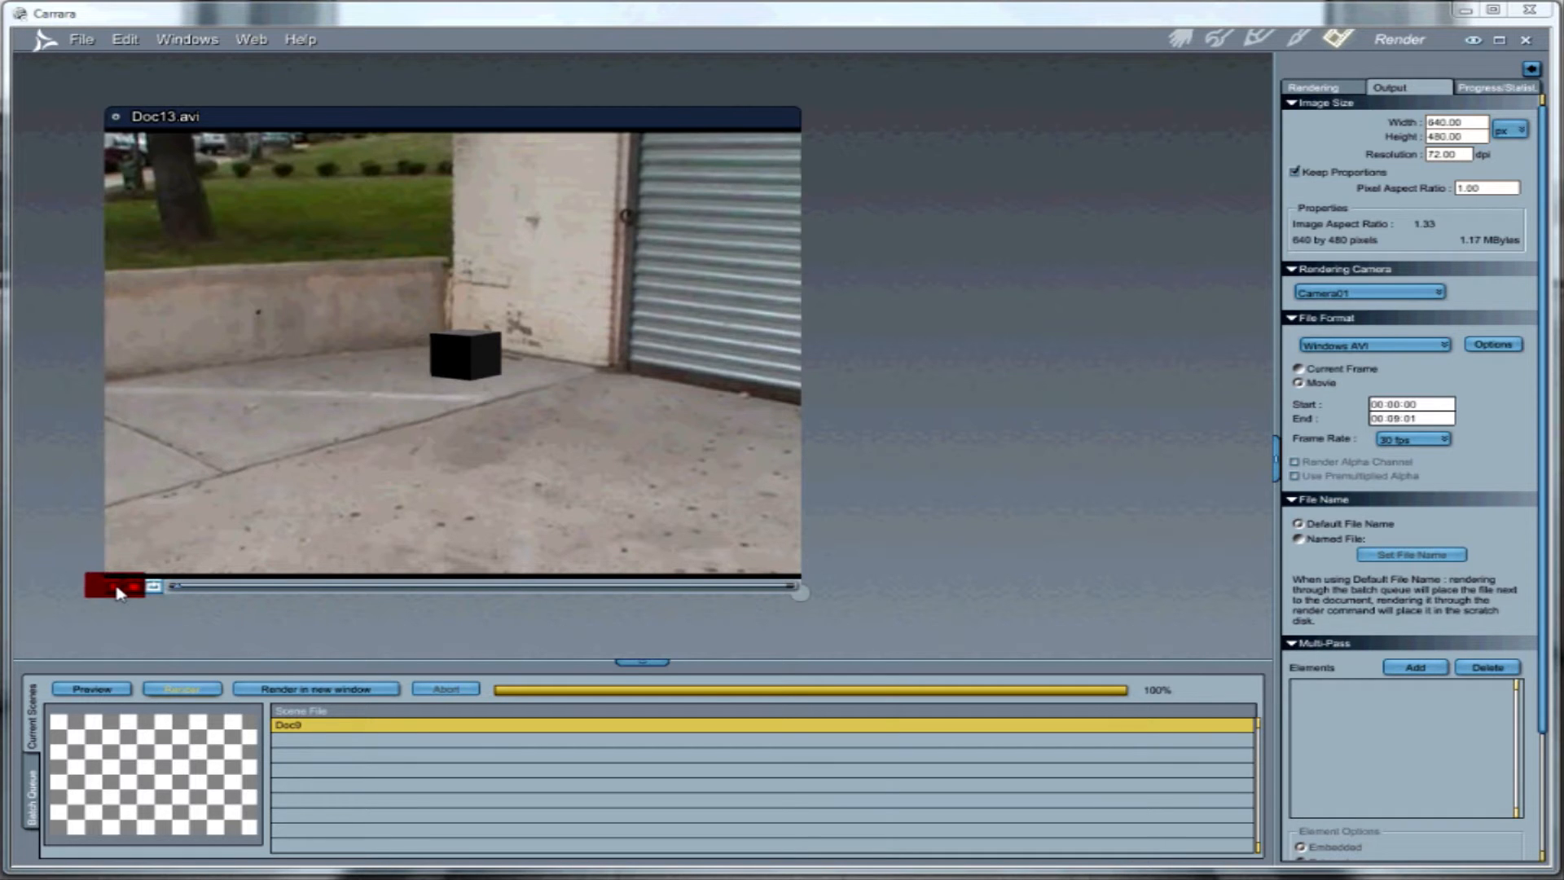
# Replay the rendered Doc13.avi cube composite, close the player, and go to the Assemble room.
pyautogui.click(116, 586)
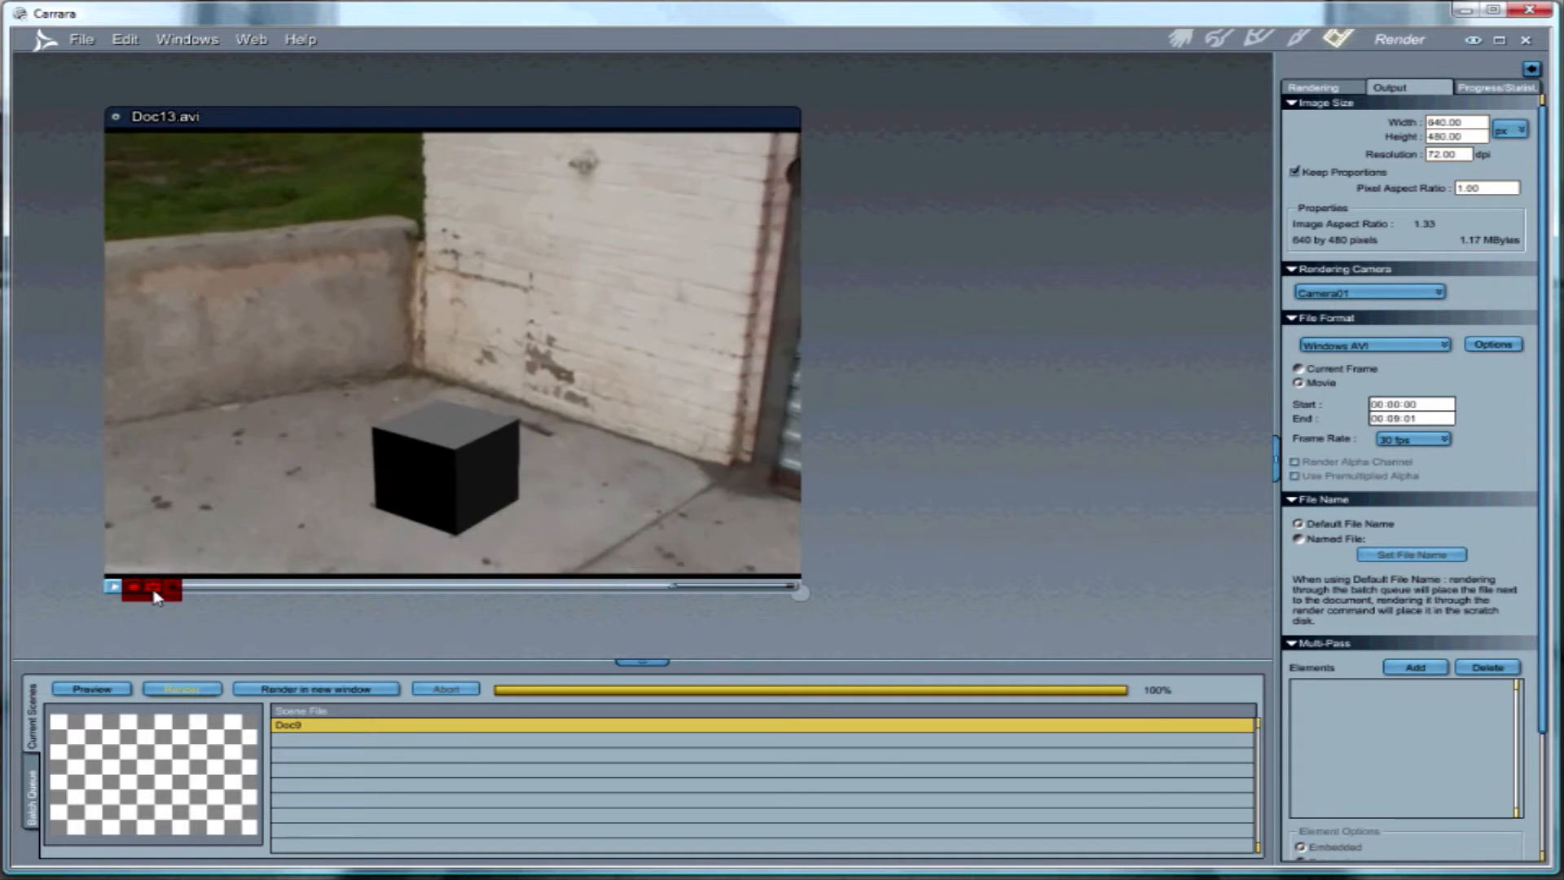
pyautogui.click(115, 587)
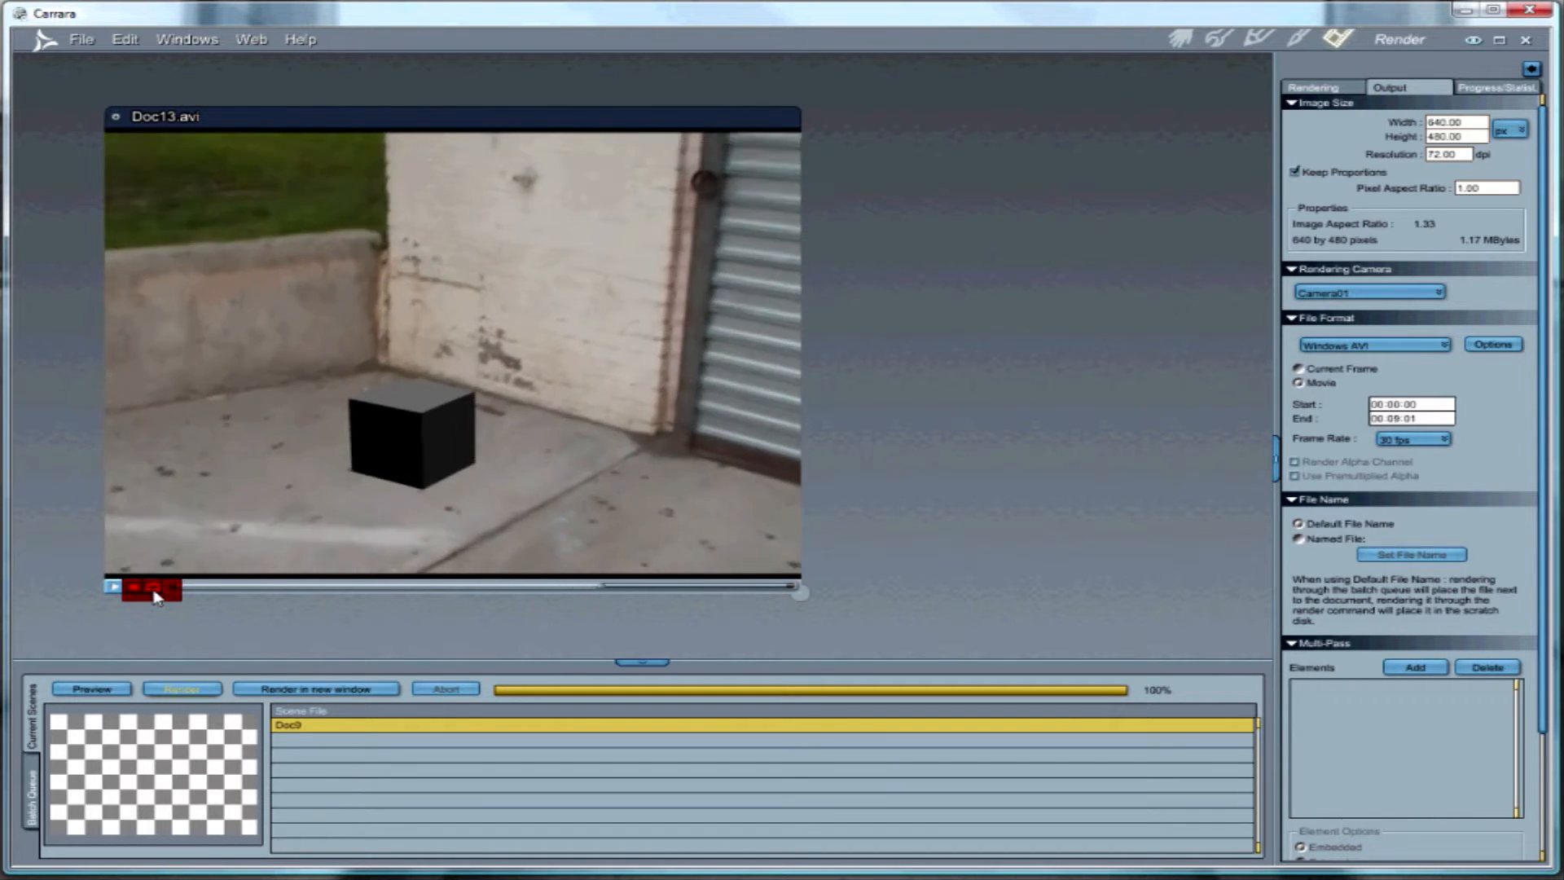
pyautogui.click(115, 586)
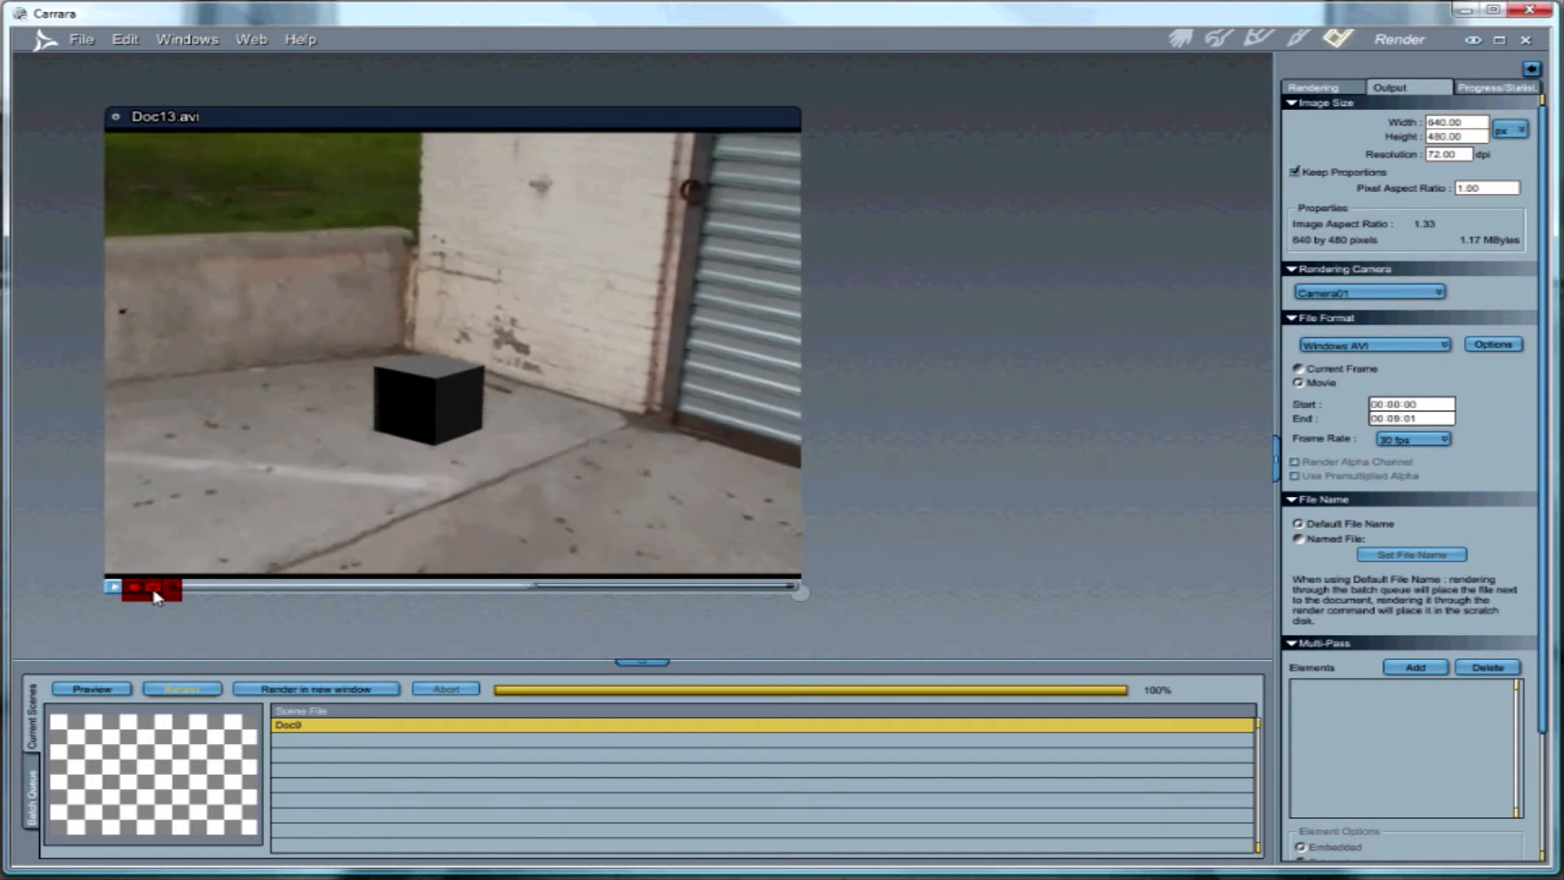
pyautogui.click(114, 586)
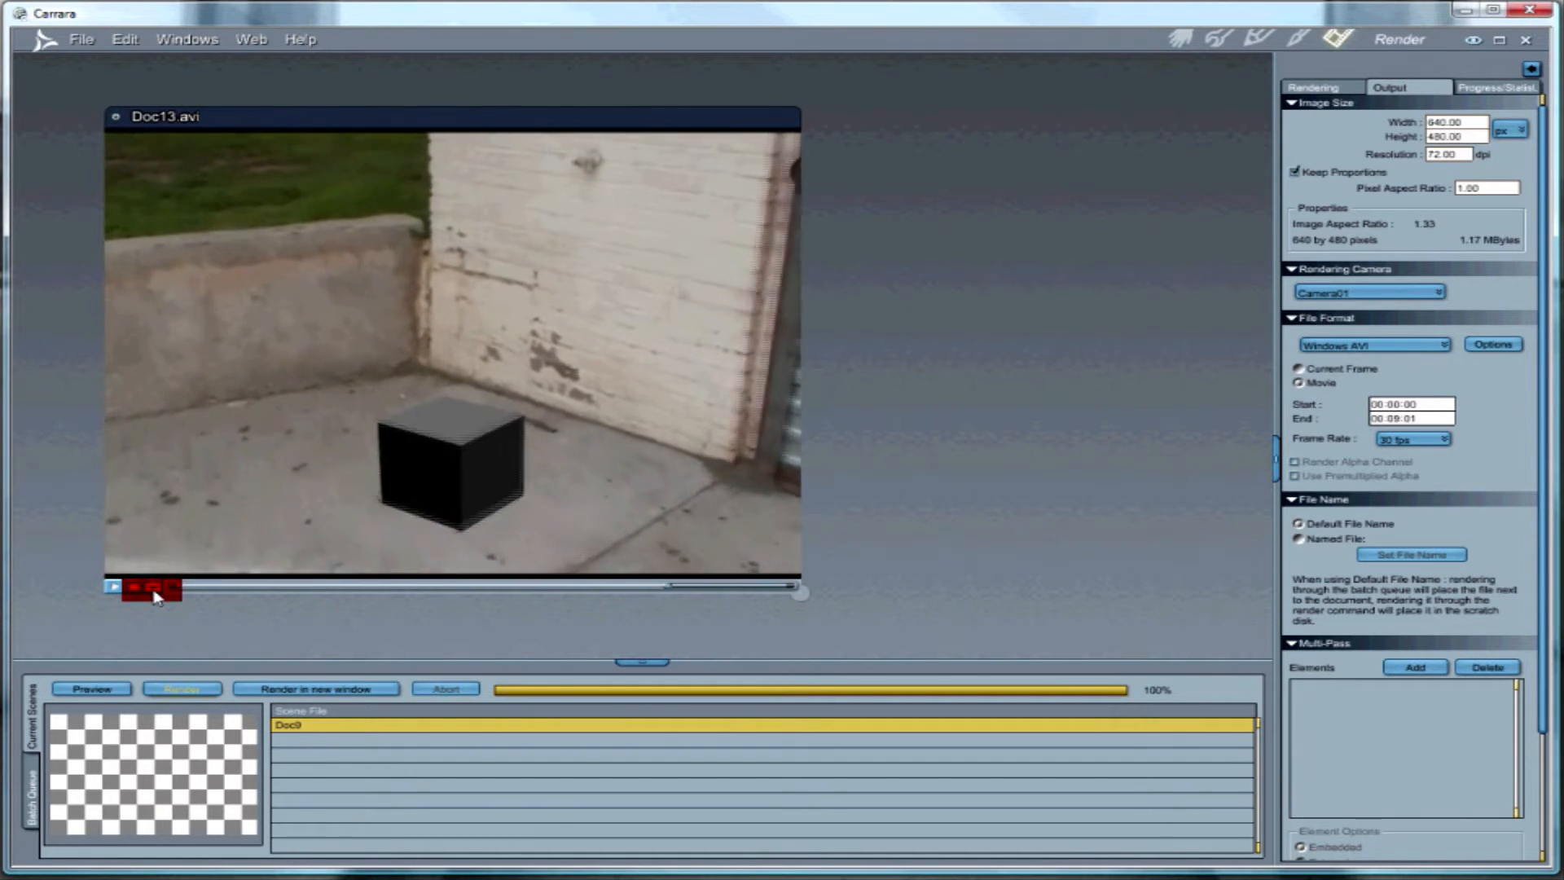
pyautogui.click(115, 587)
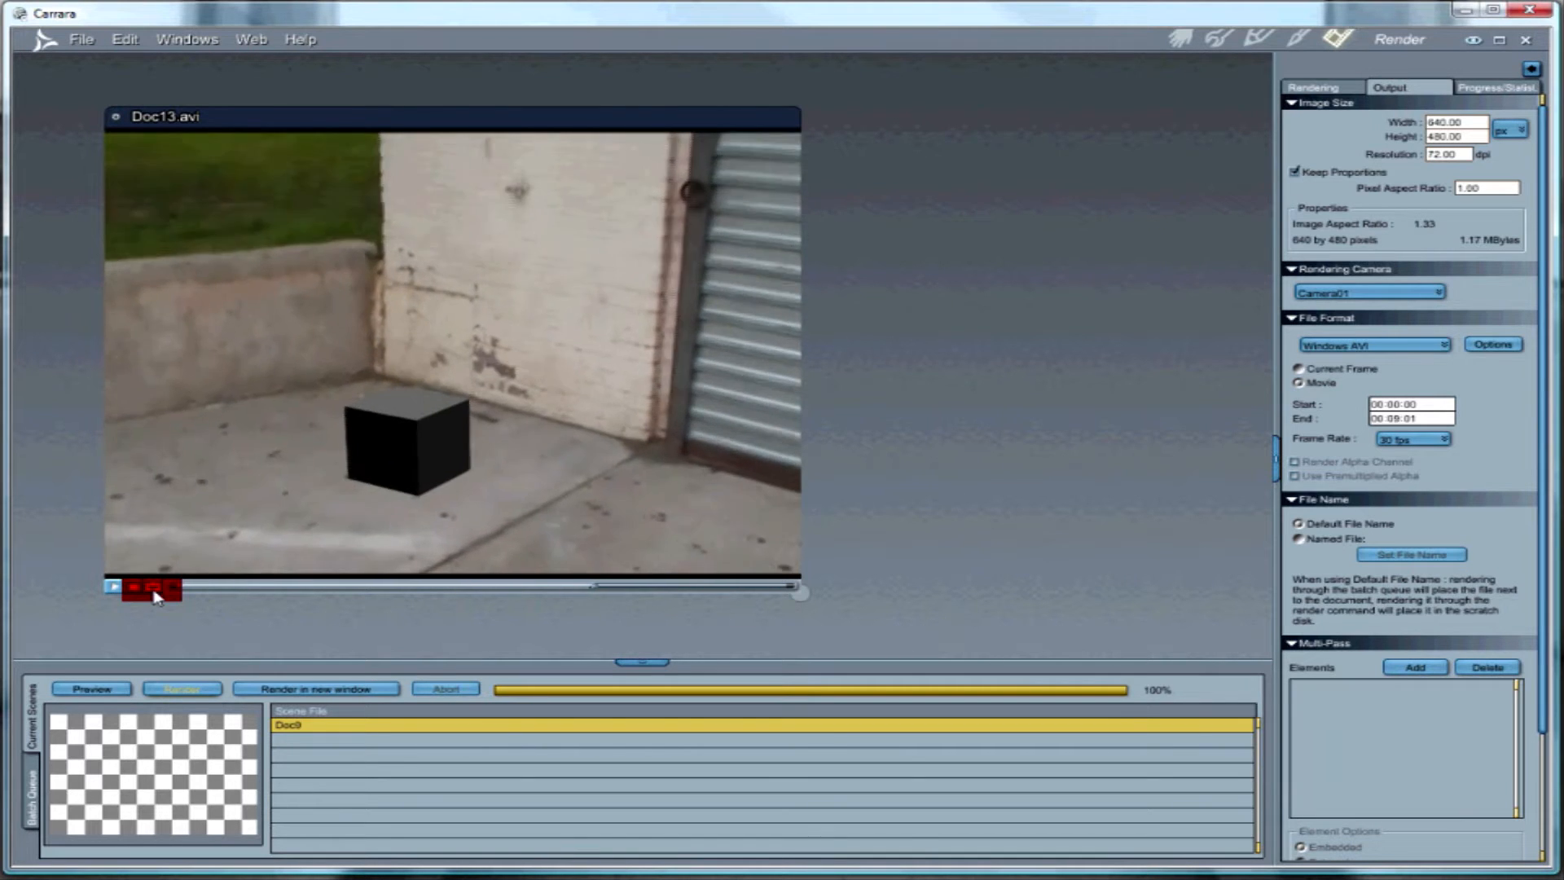
pyautogui.click(154, 587)
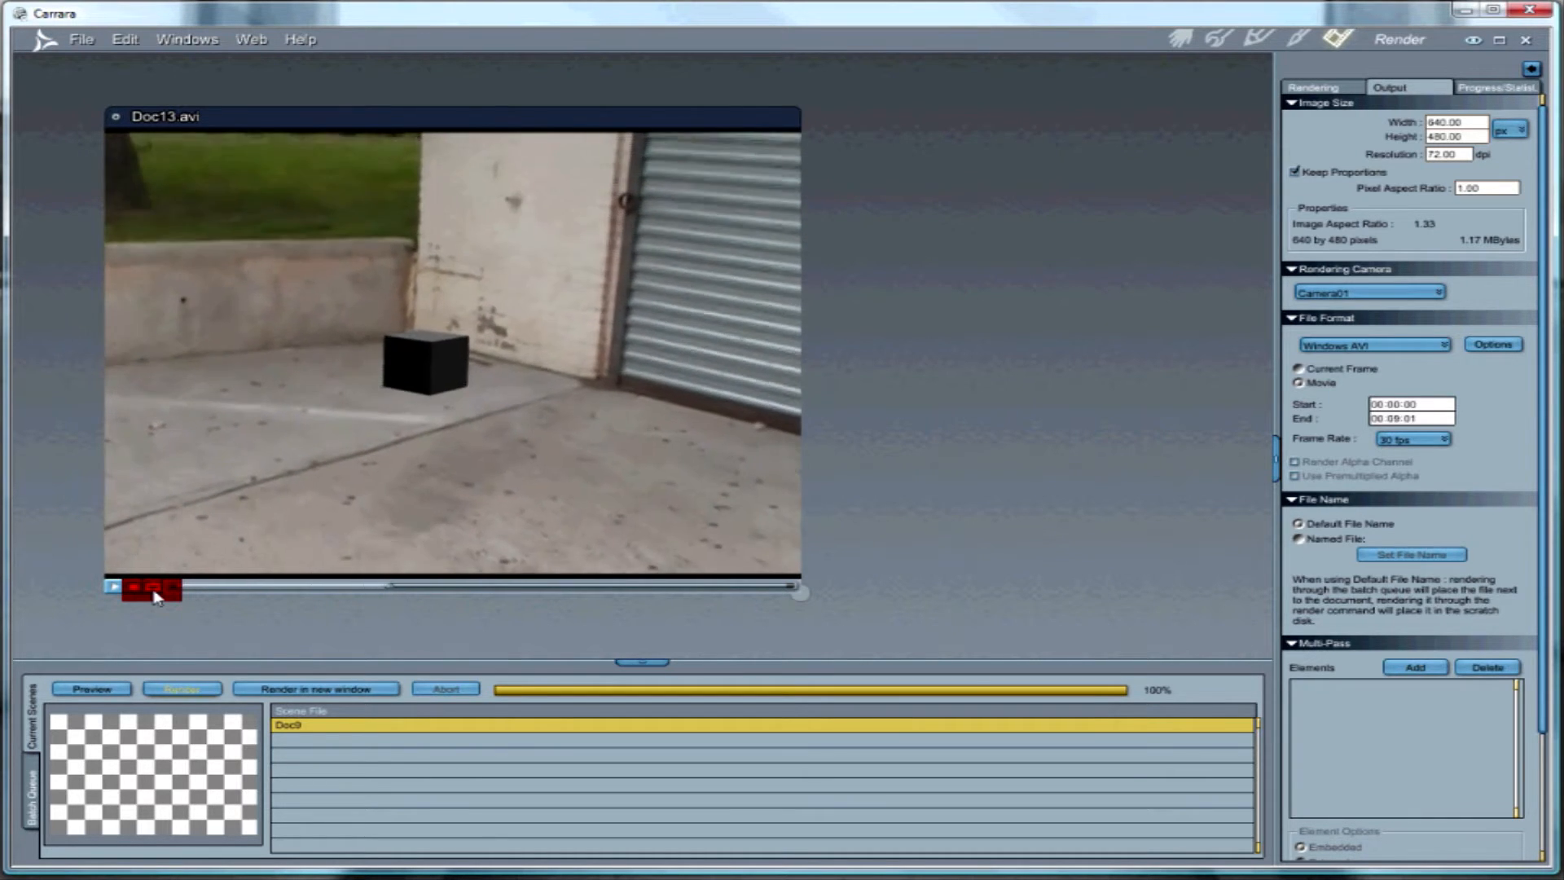
pyautogui.click(153, 586)
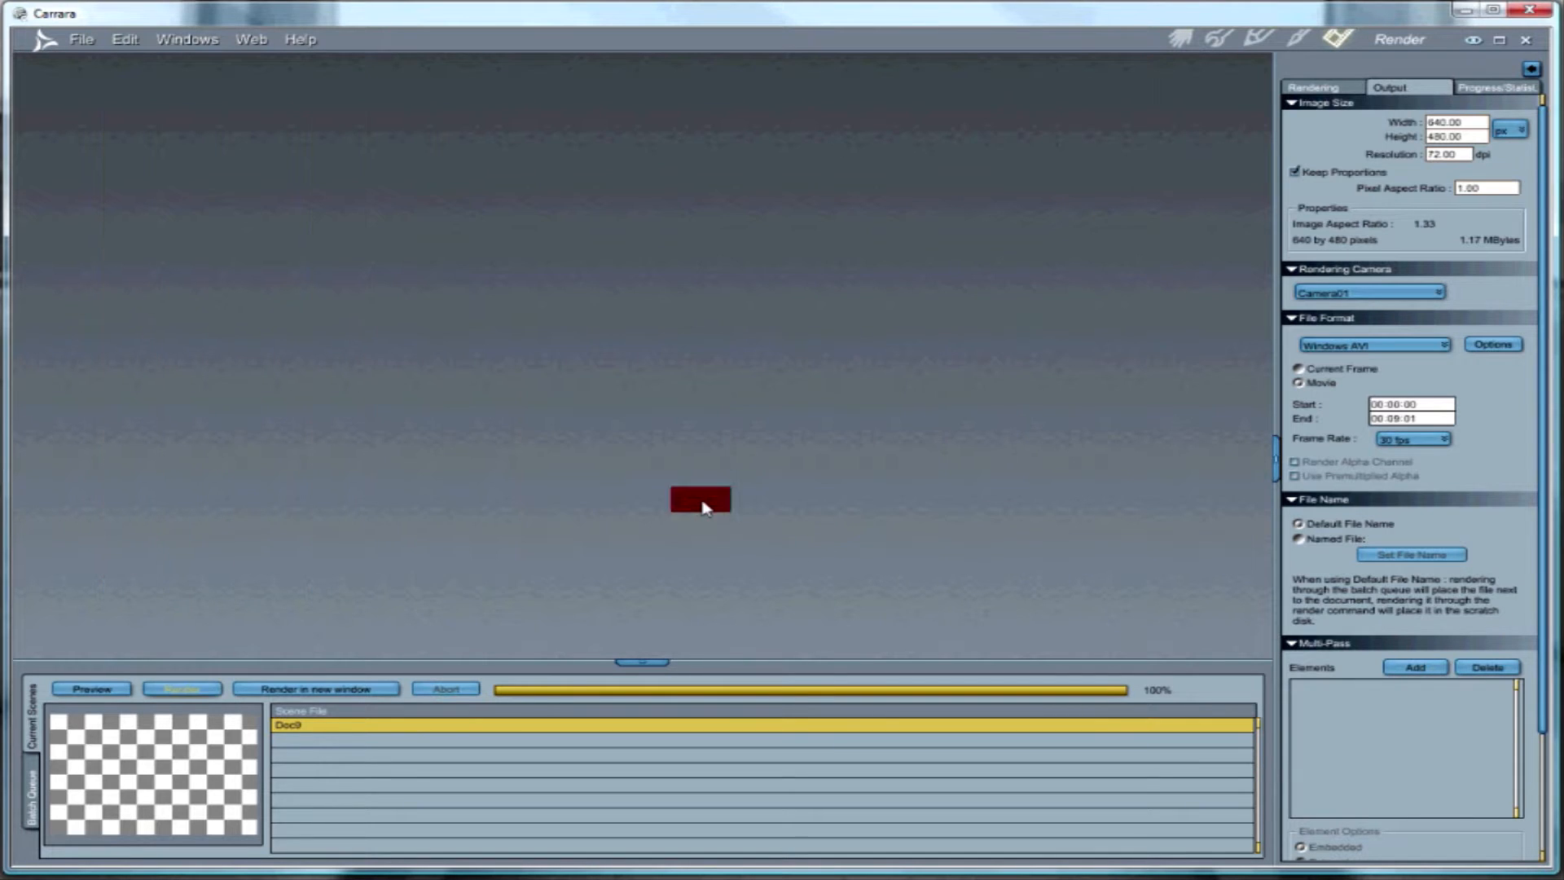
pyautogui.click(81, 39)
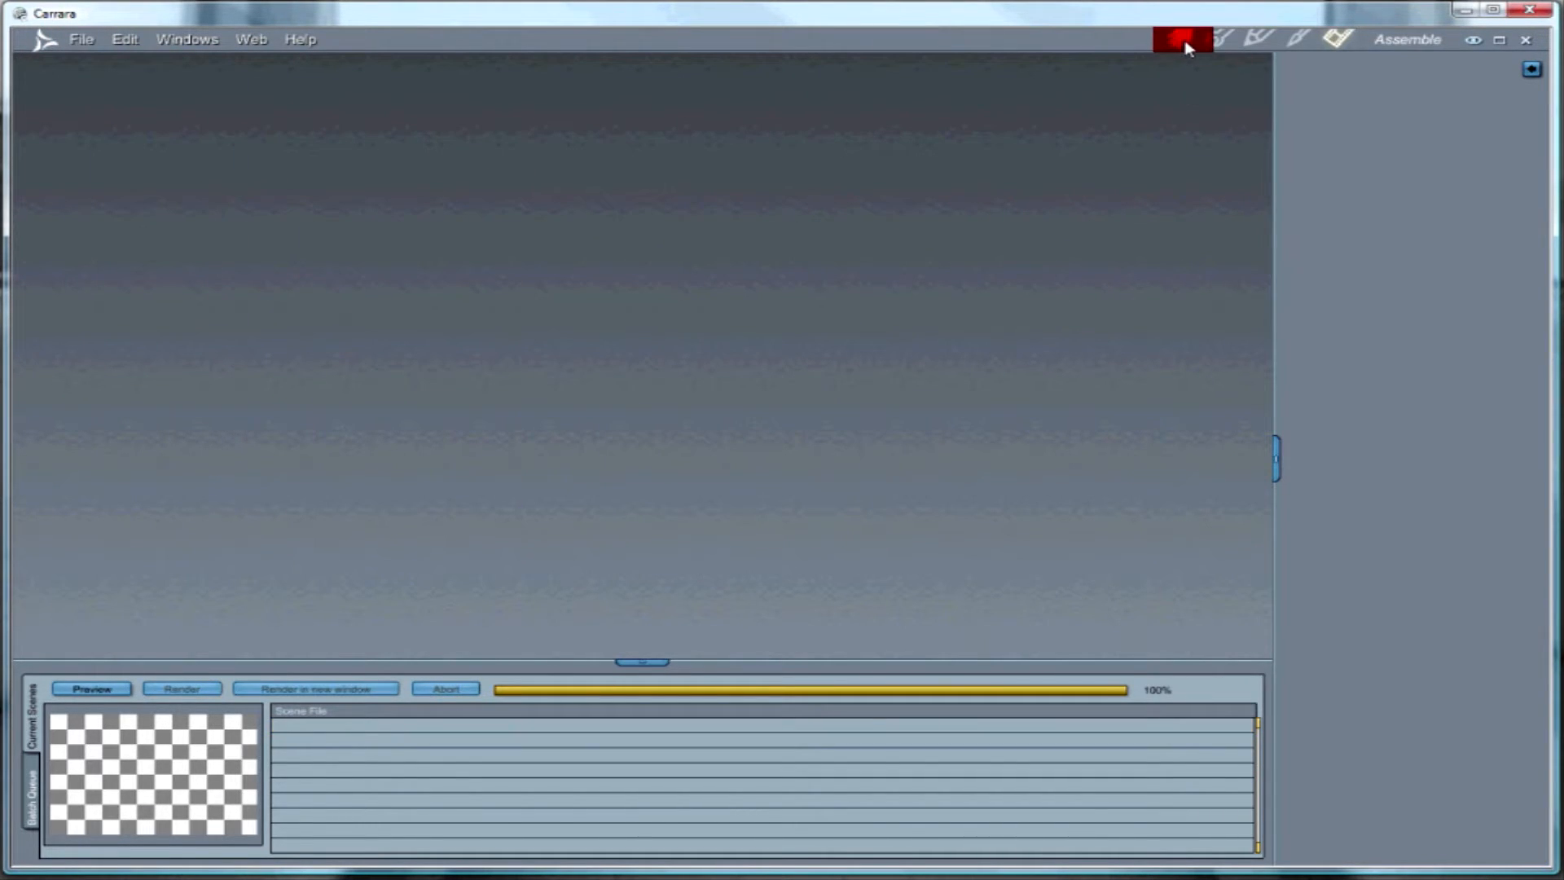
pyautogui.click(1184, 39)
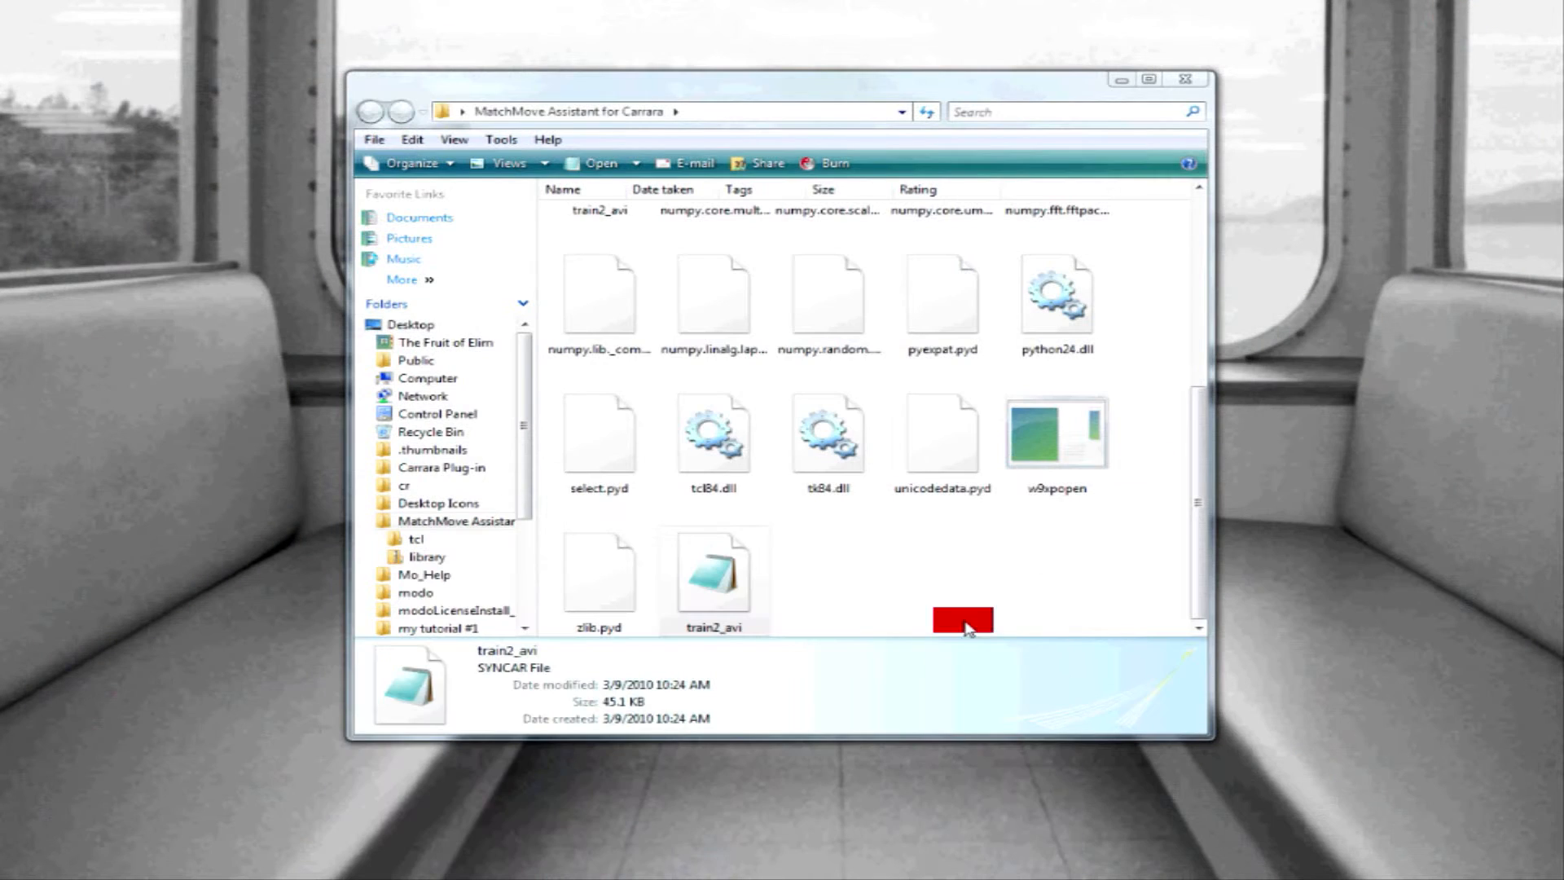
# Open the PFHoe-Pro track project, play the shot through, rewind to frame 0, and start 3D export.
pyautogui.doubleClick(713, 574)
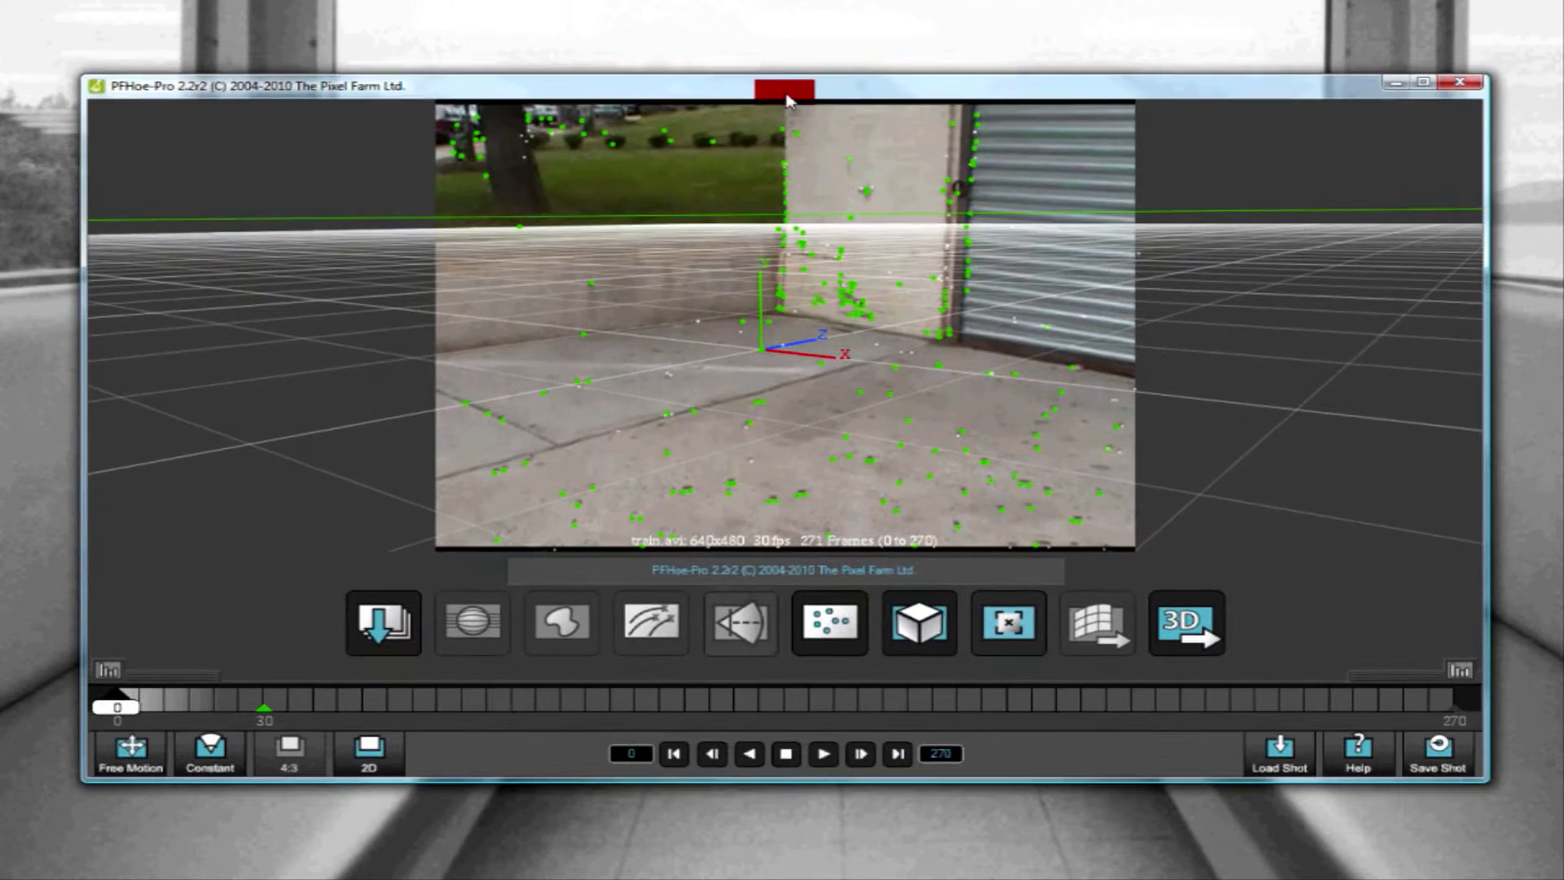
pyautogui.click(822, 753)
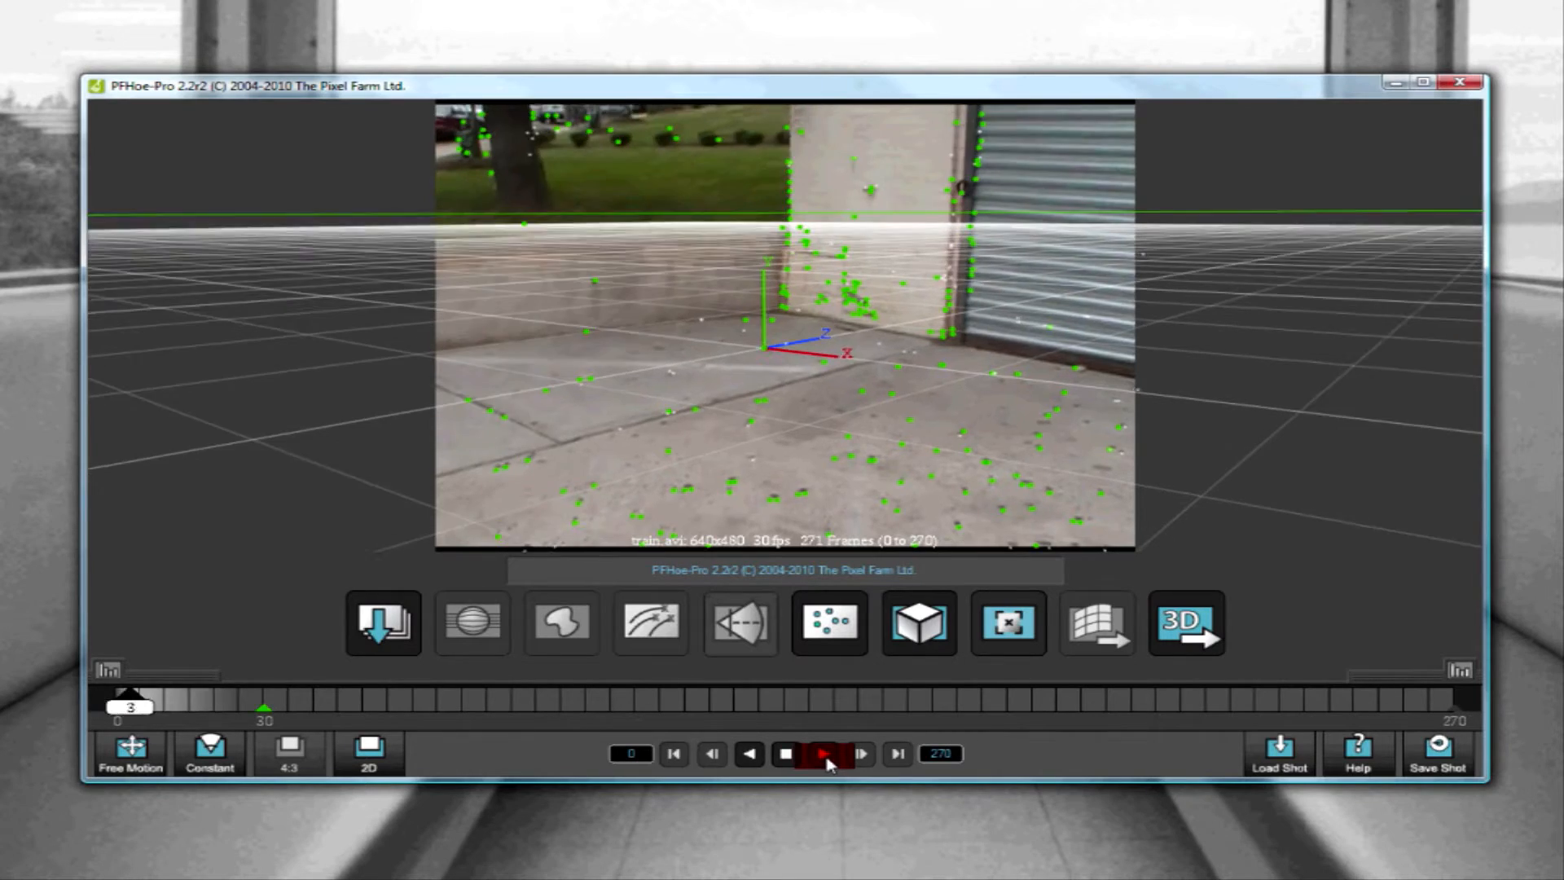
pyautogui.click(823, 753)
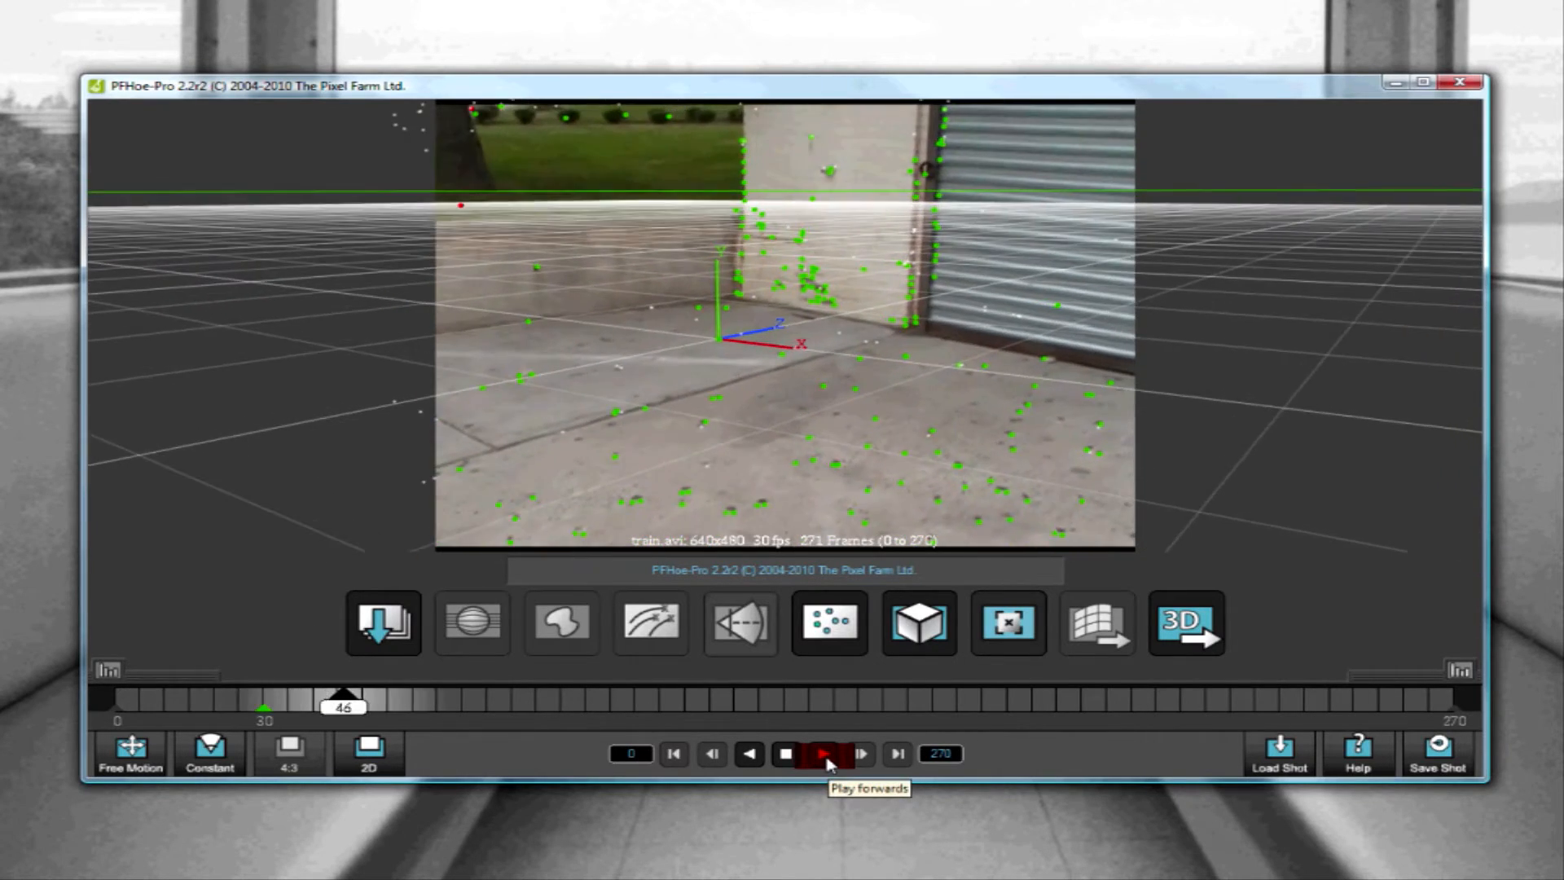
pyautogui.click(822, 752)
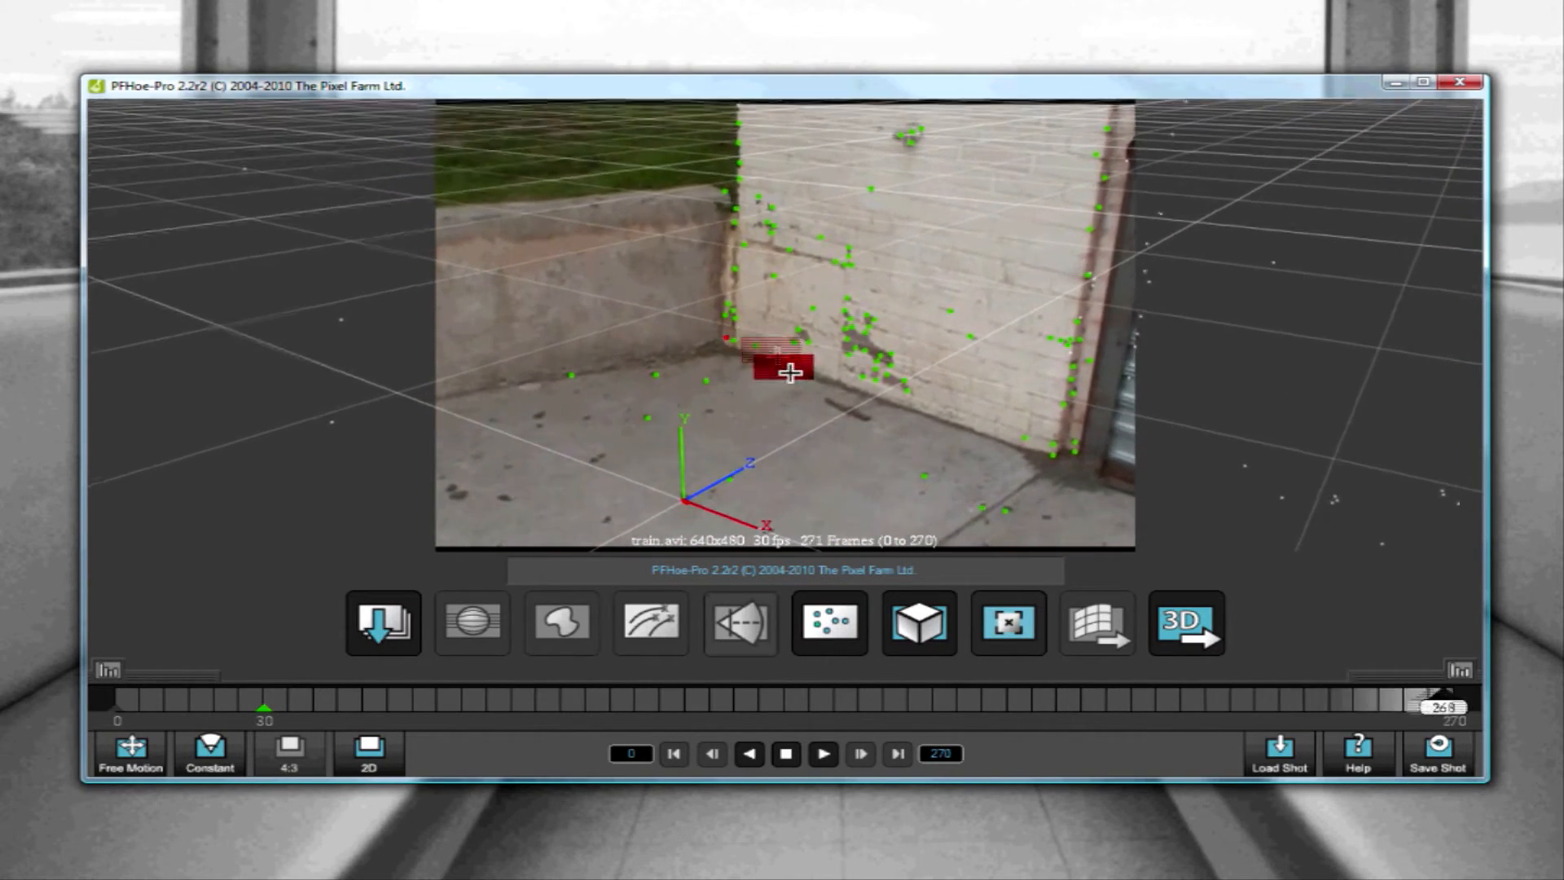
pyautogui.click(786, 753)
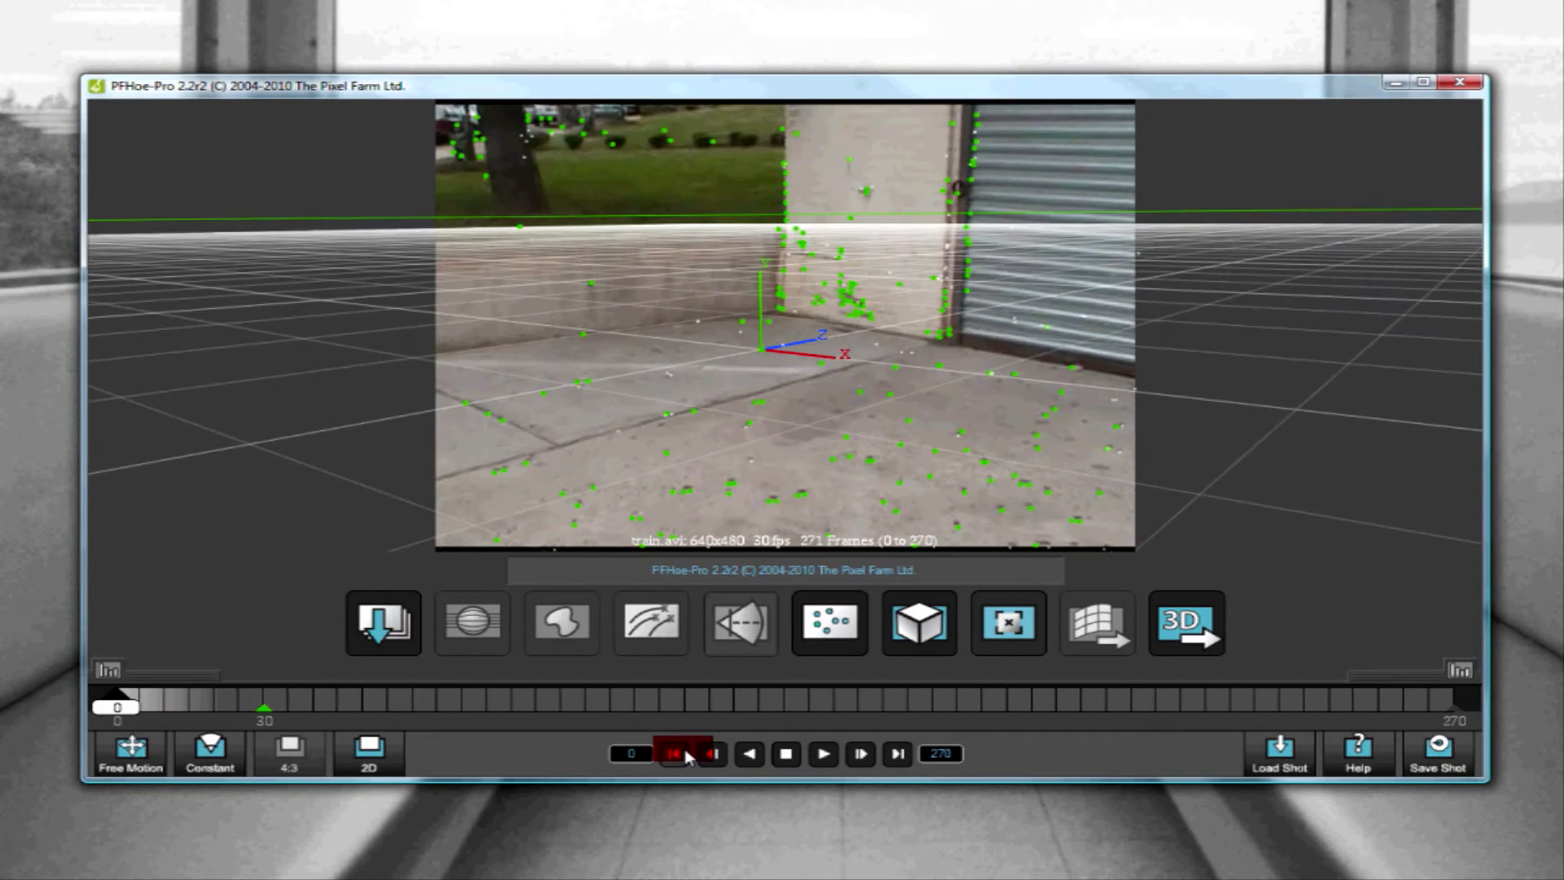
pyautogui.moveTo(687, 755)
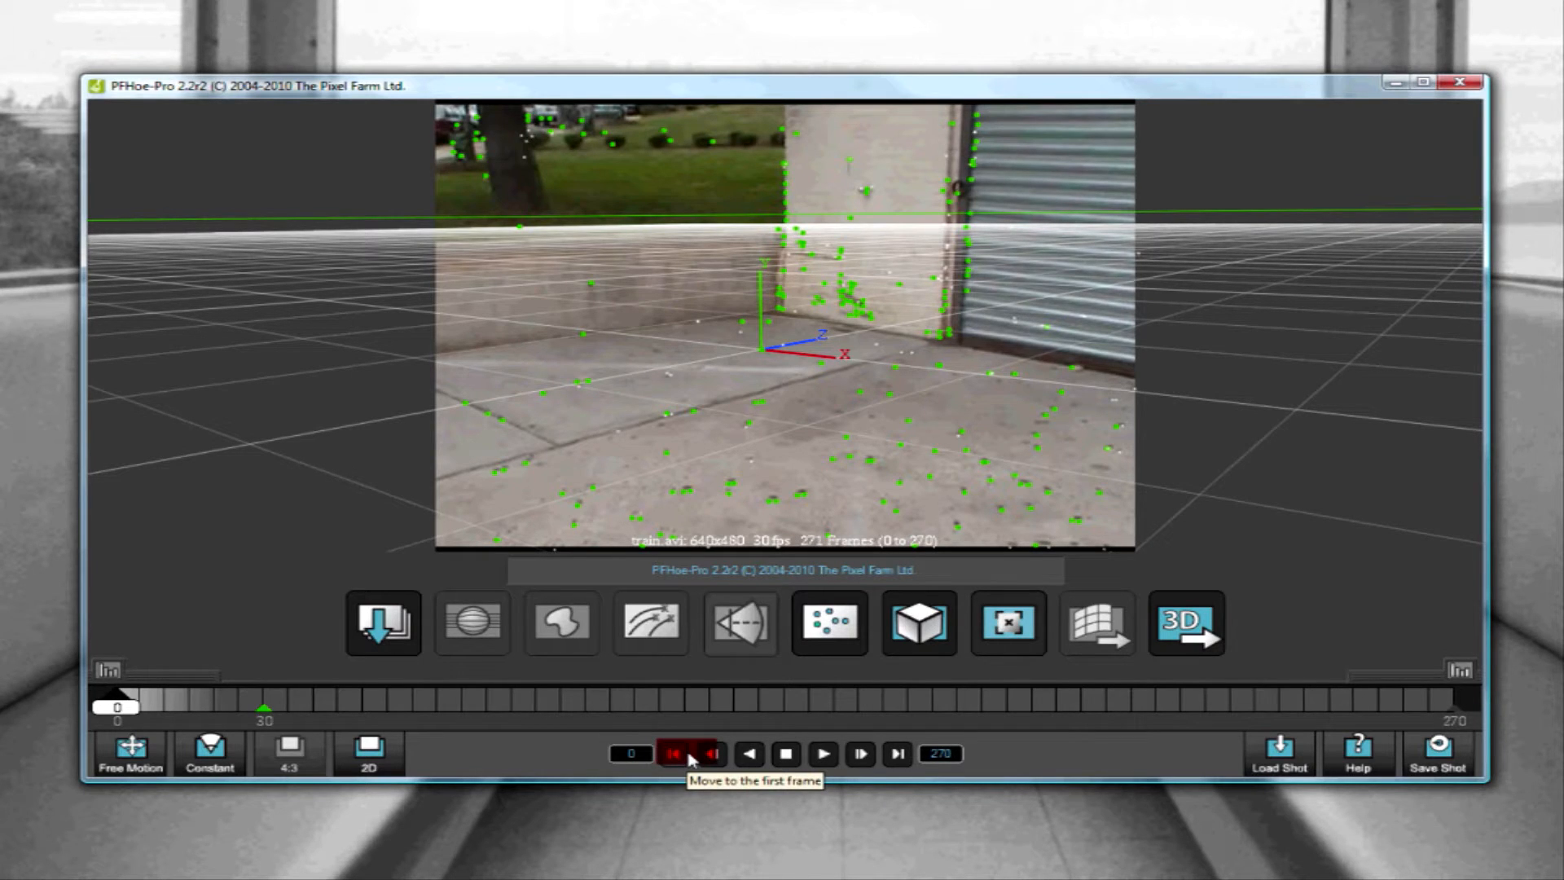
pyautogui.moveTo(1185, 648)
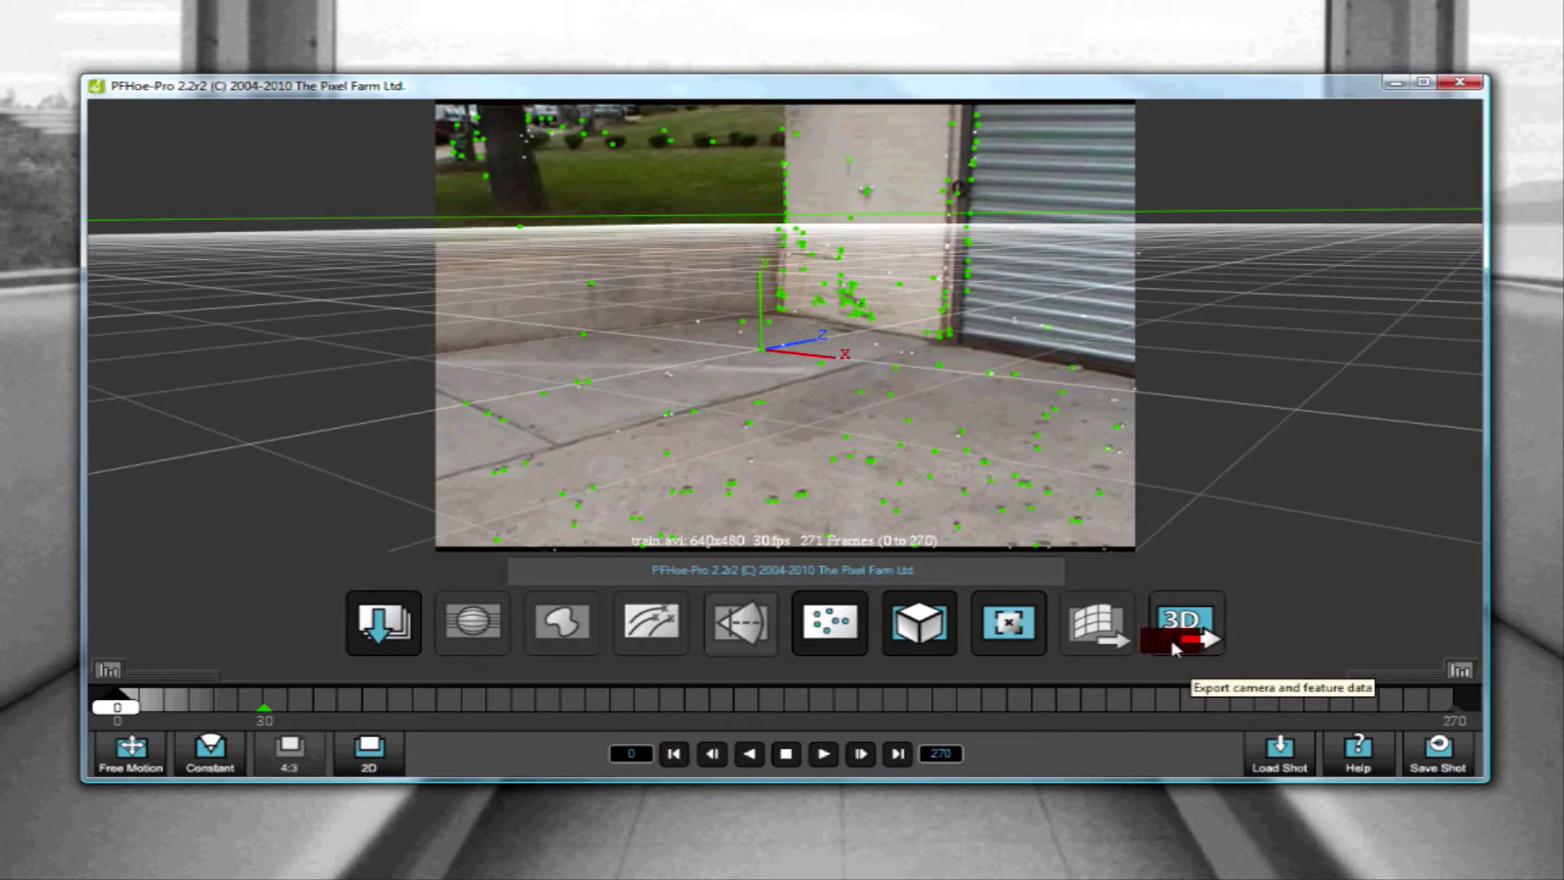
pyautogui.click(1183, 623)
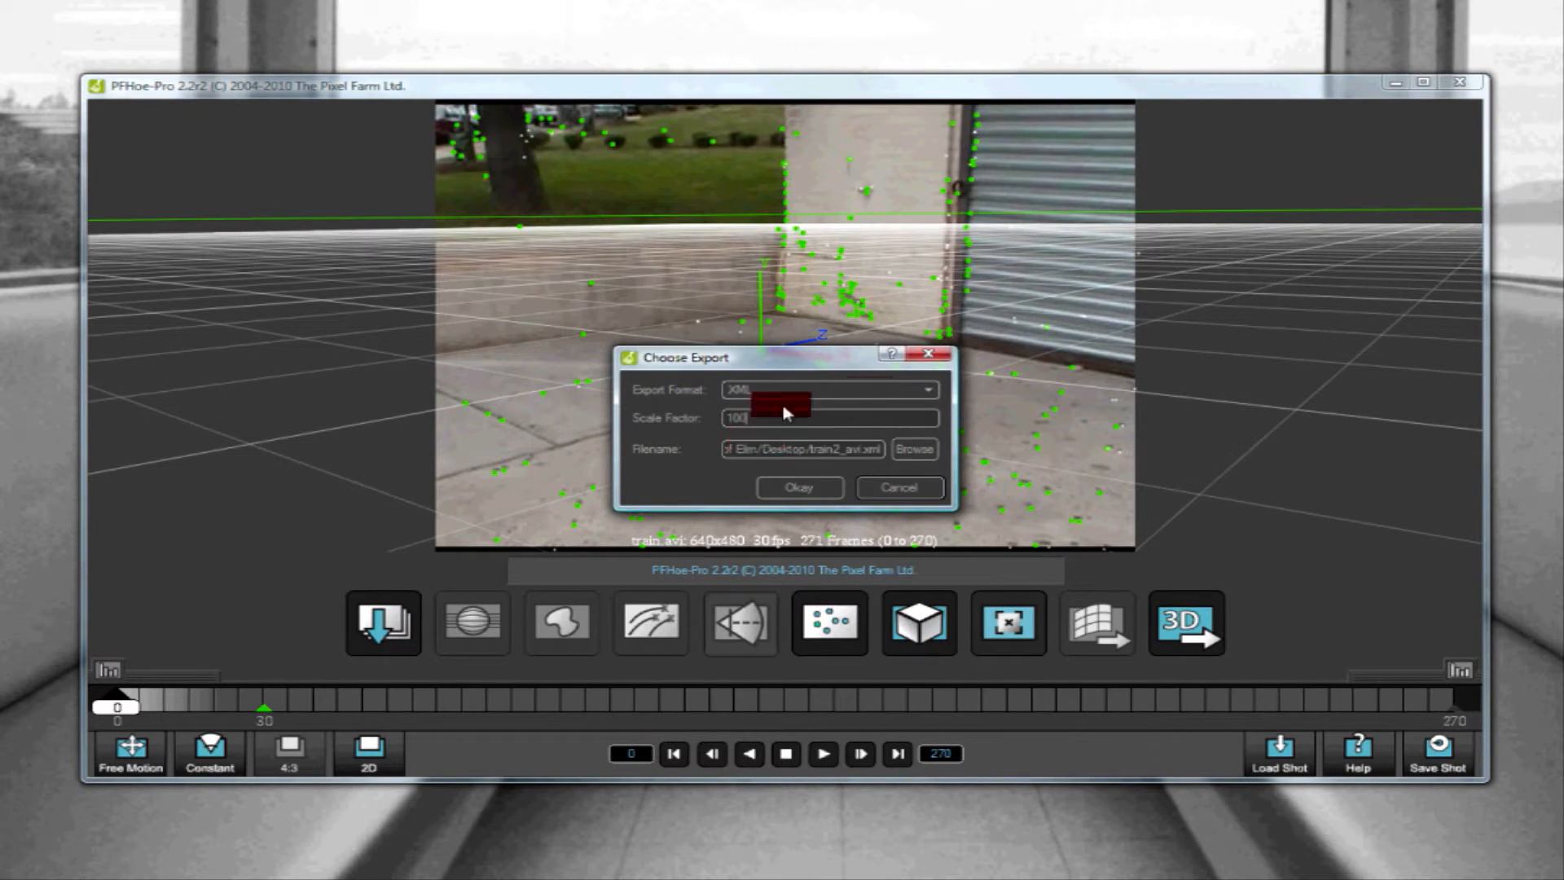
pyautogui.moveTo(928, 391)
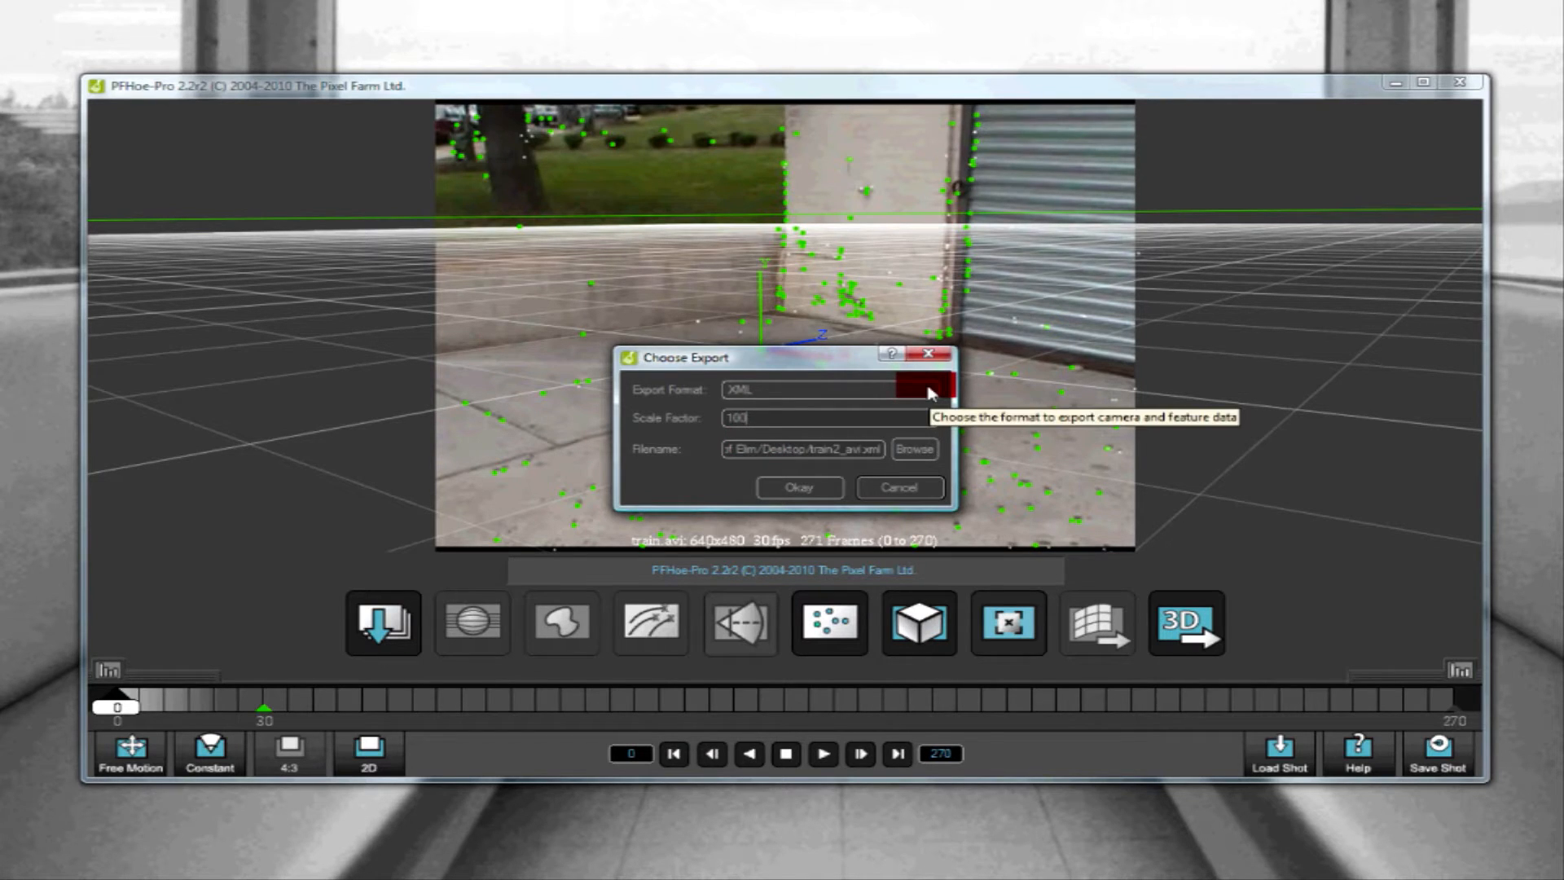
# Choose XML as the export format, keep scale factor 100, and confirm the export.
pyautogui.click(925, 389)
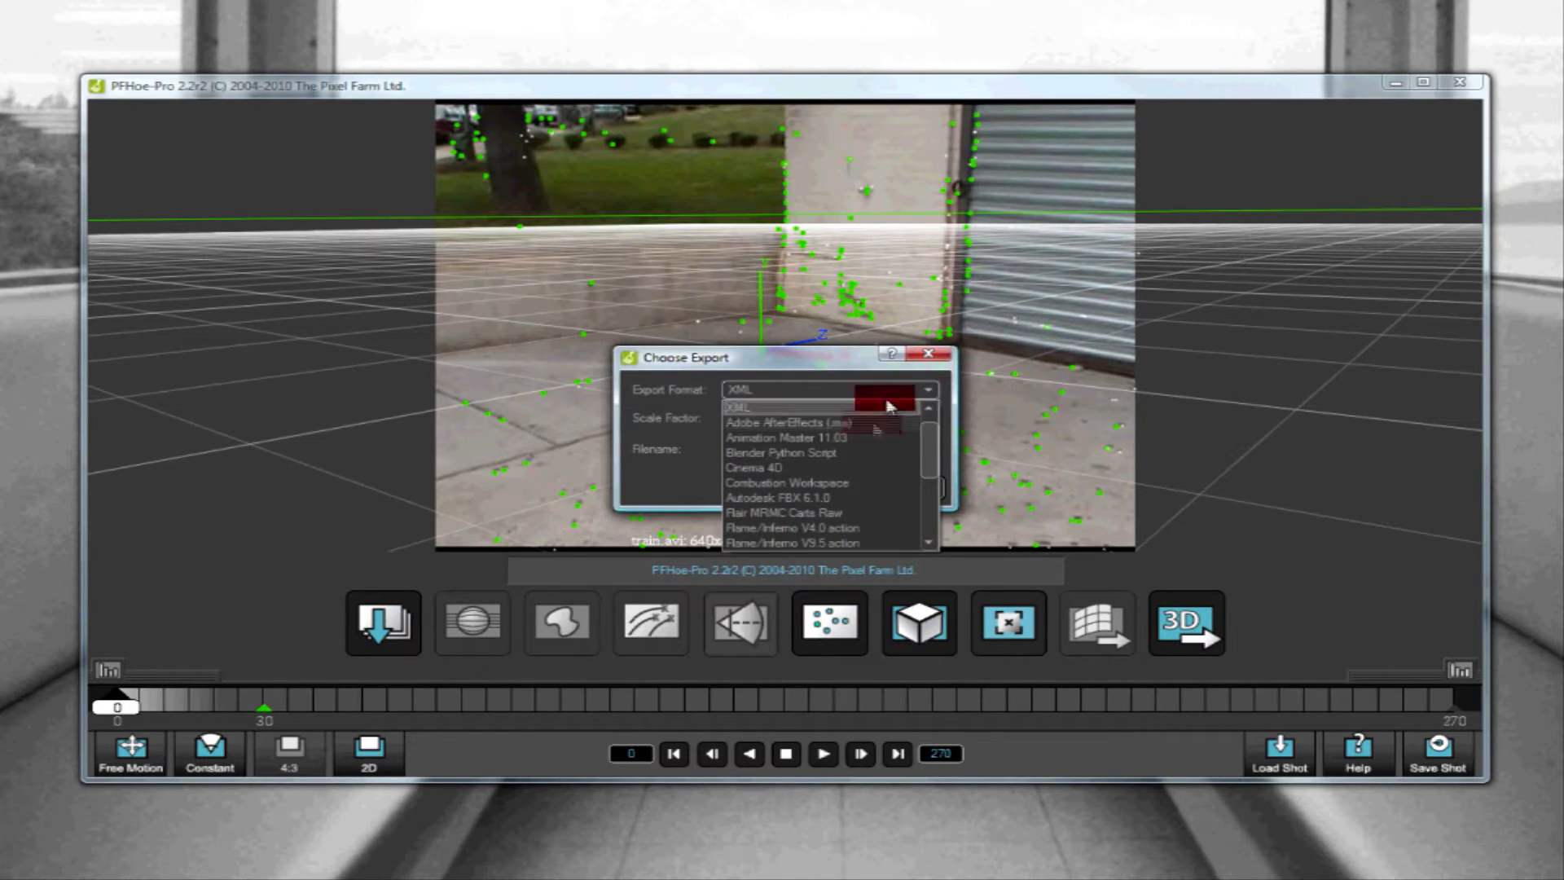
pyautogui.click(737, 407)
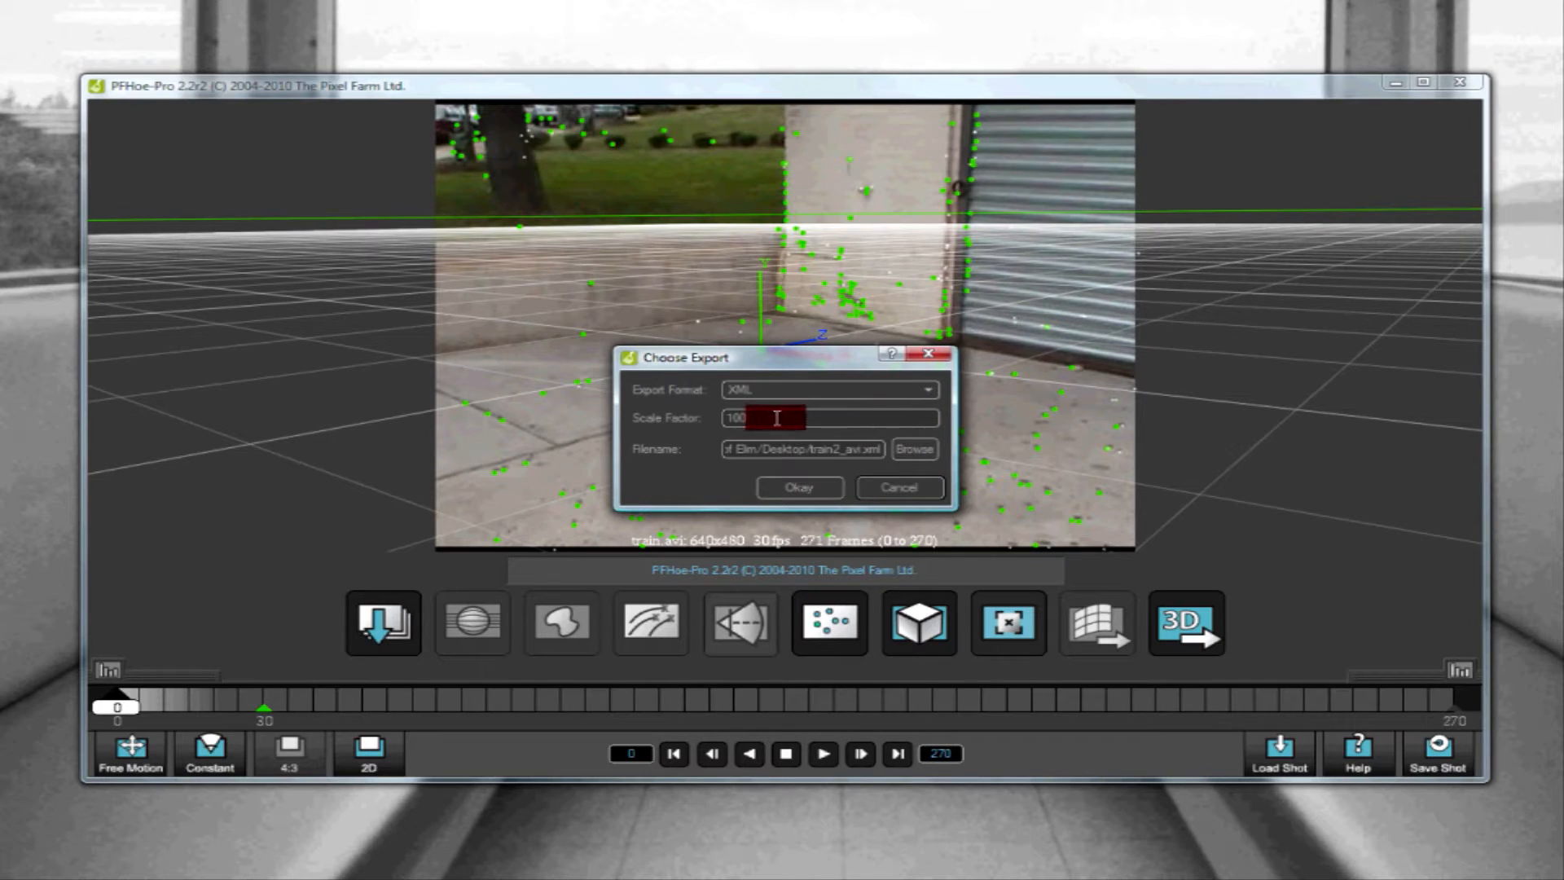
pyautogui.moveTo(799, 488)
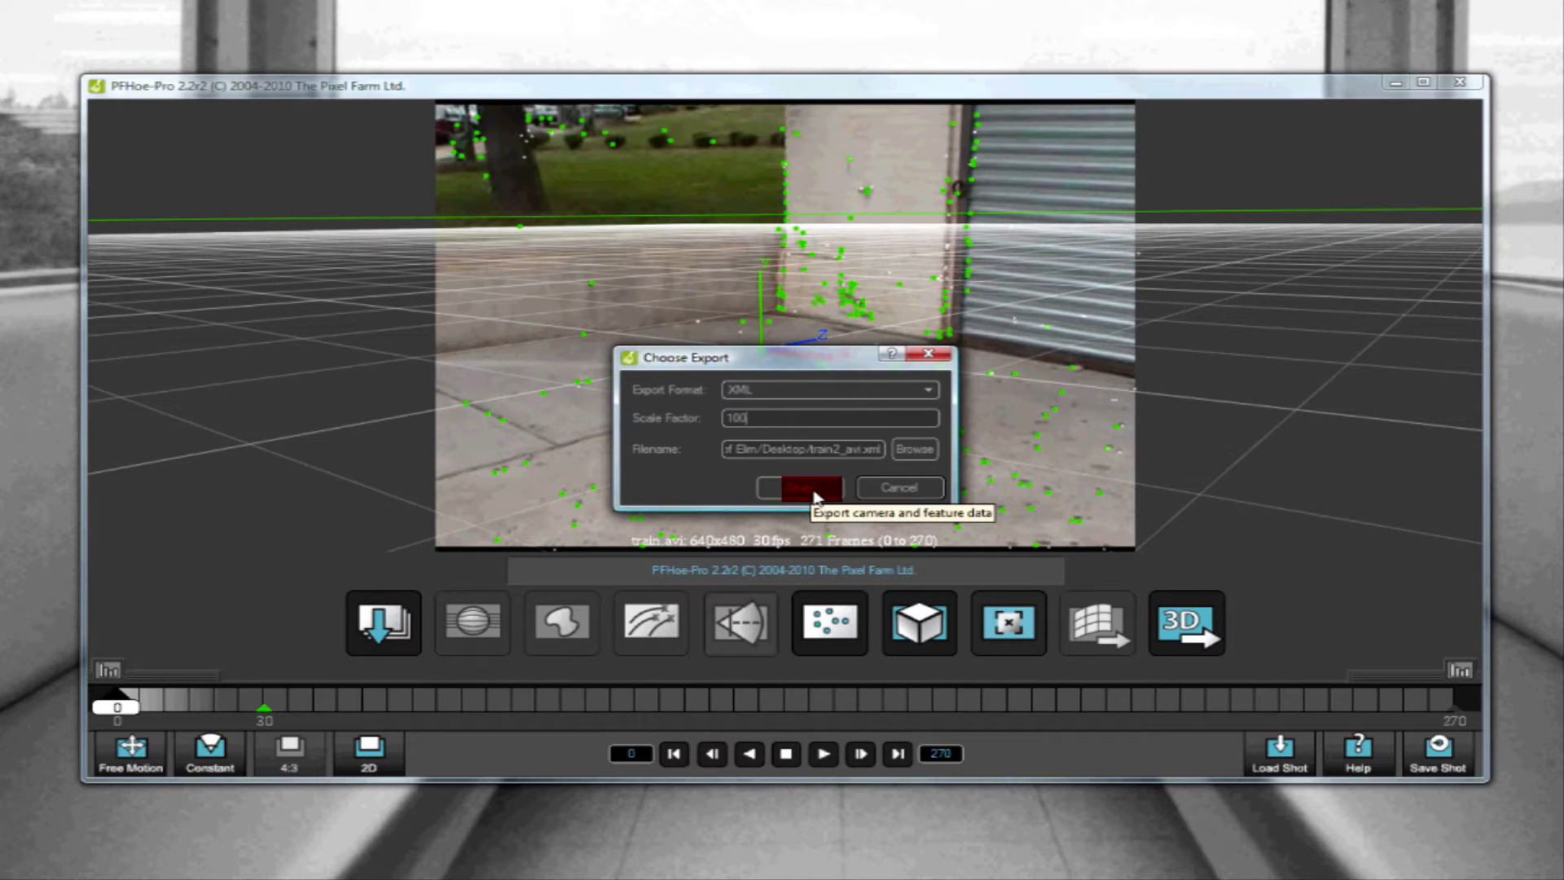
pyautogui.click(798, 488)
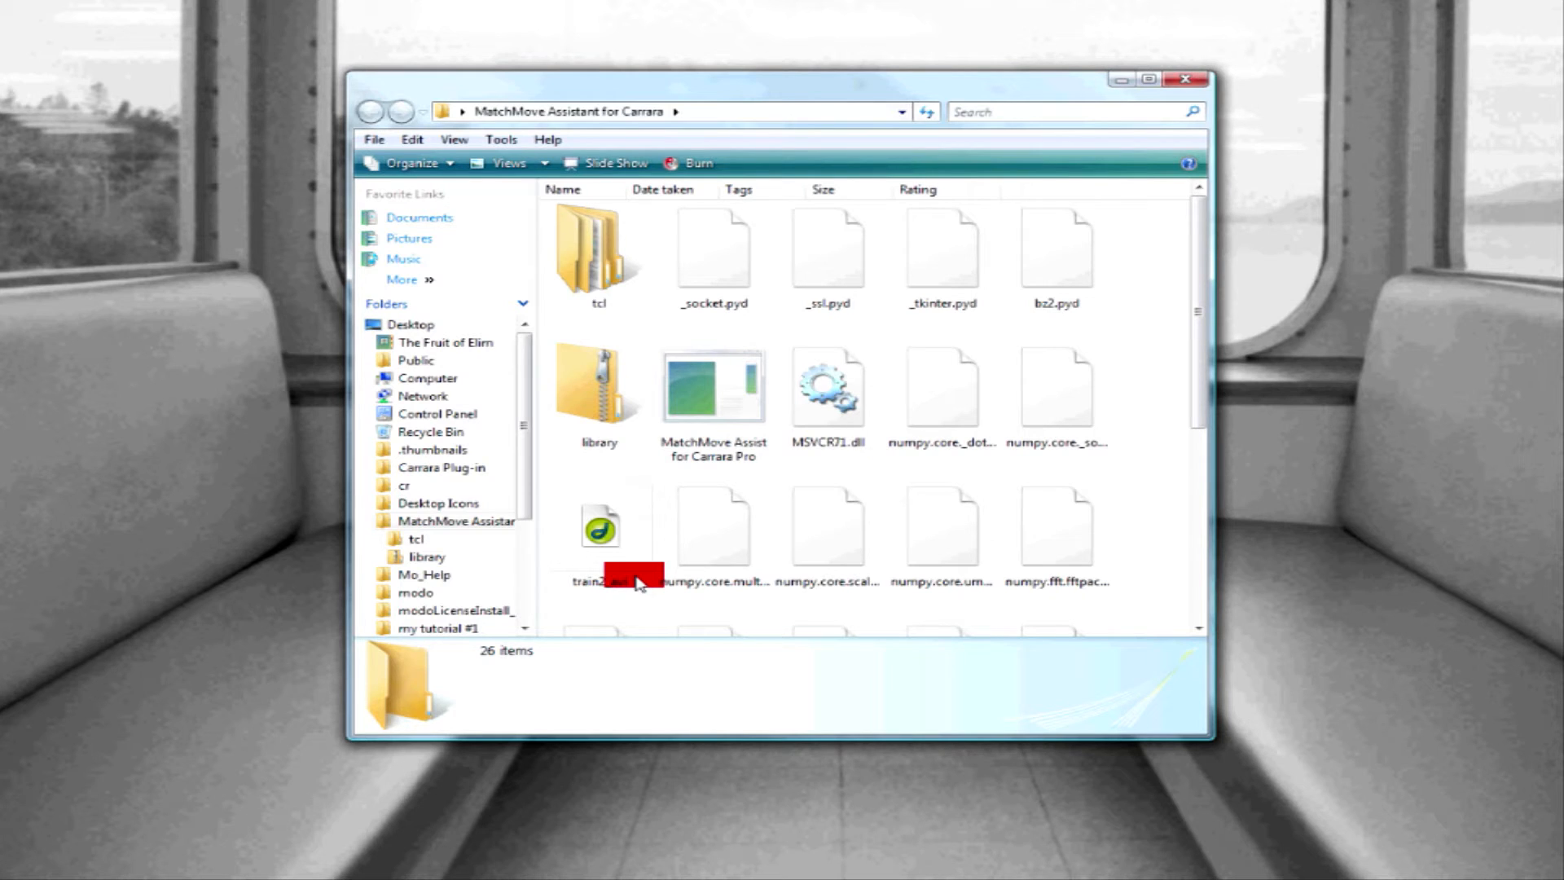
pyautogui.moveTo(712, 384)
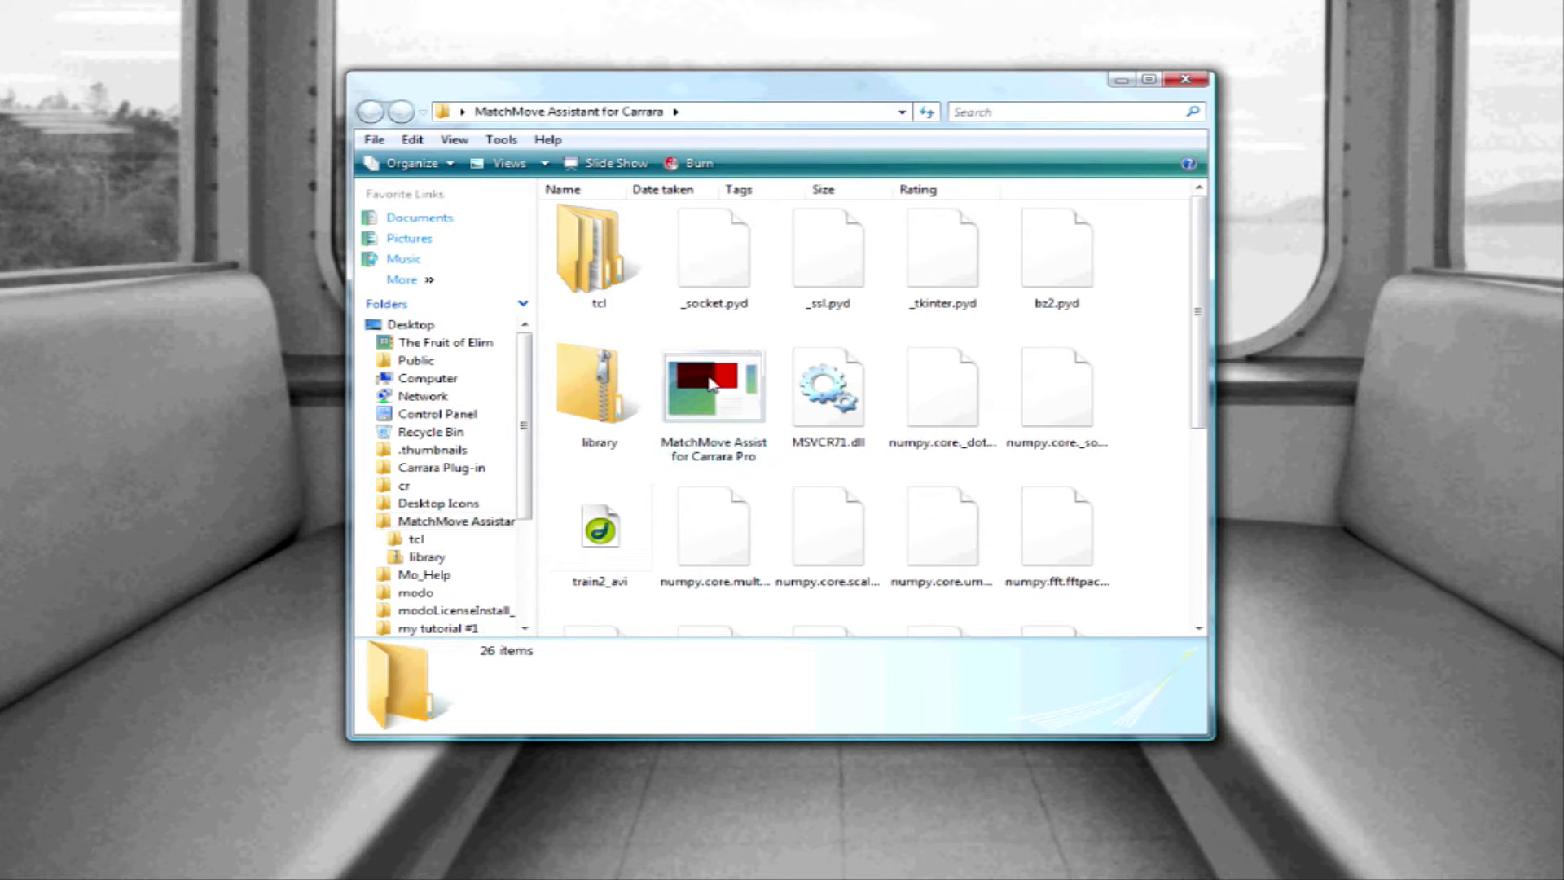
# Launch MatchMove Assist, continue past the intro, and enter the train track file name, retrying once.
pyautogui.doubleClick(712, 389)
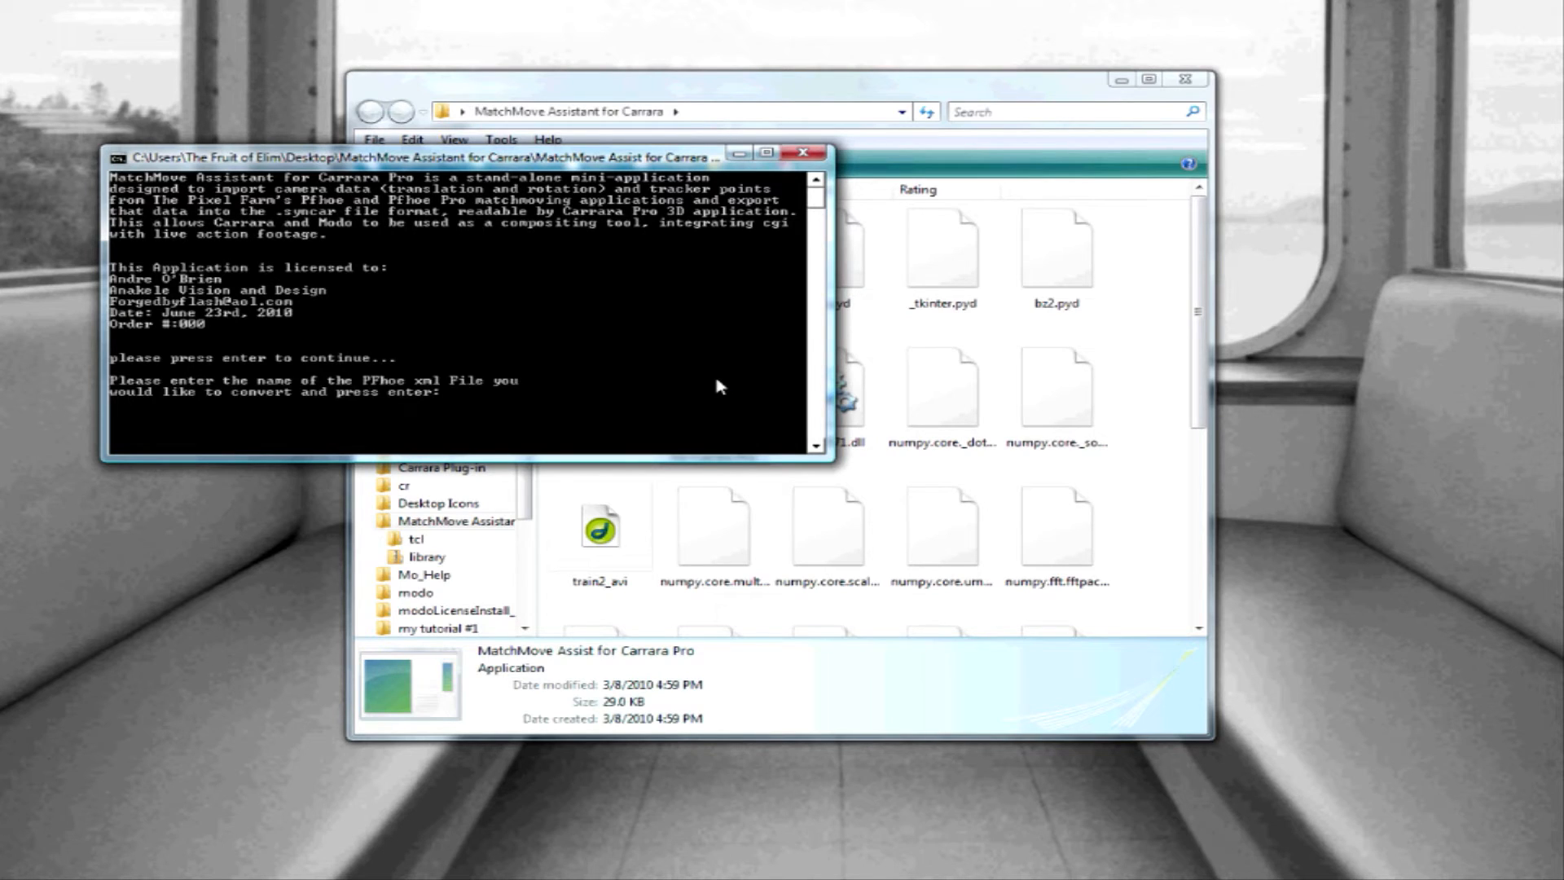
pyautogui.click(449, 392)
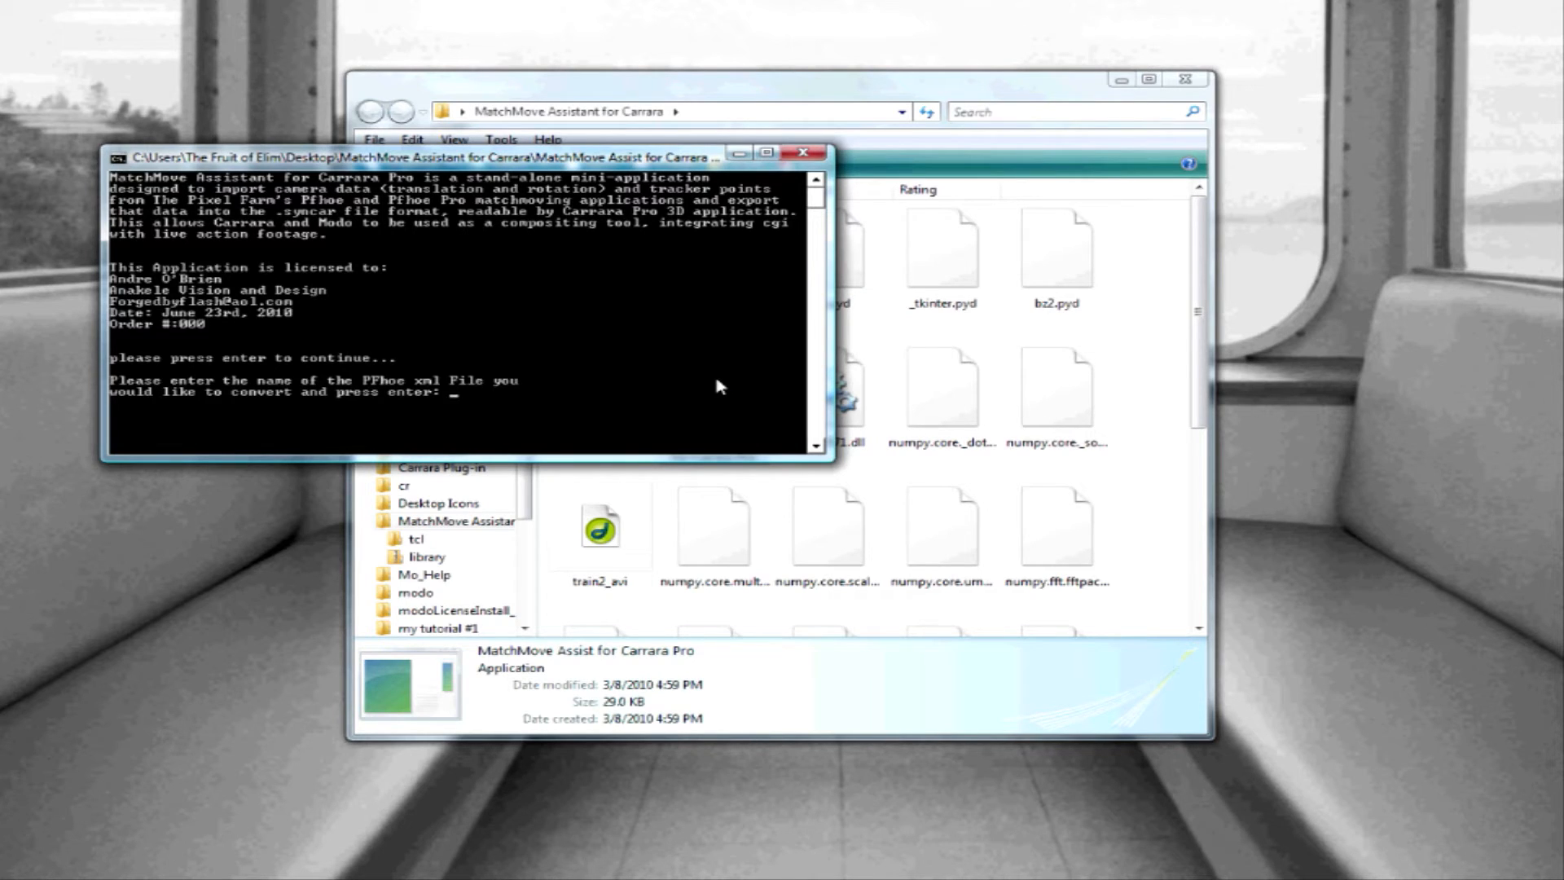
pyautogui.write('train')
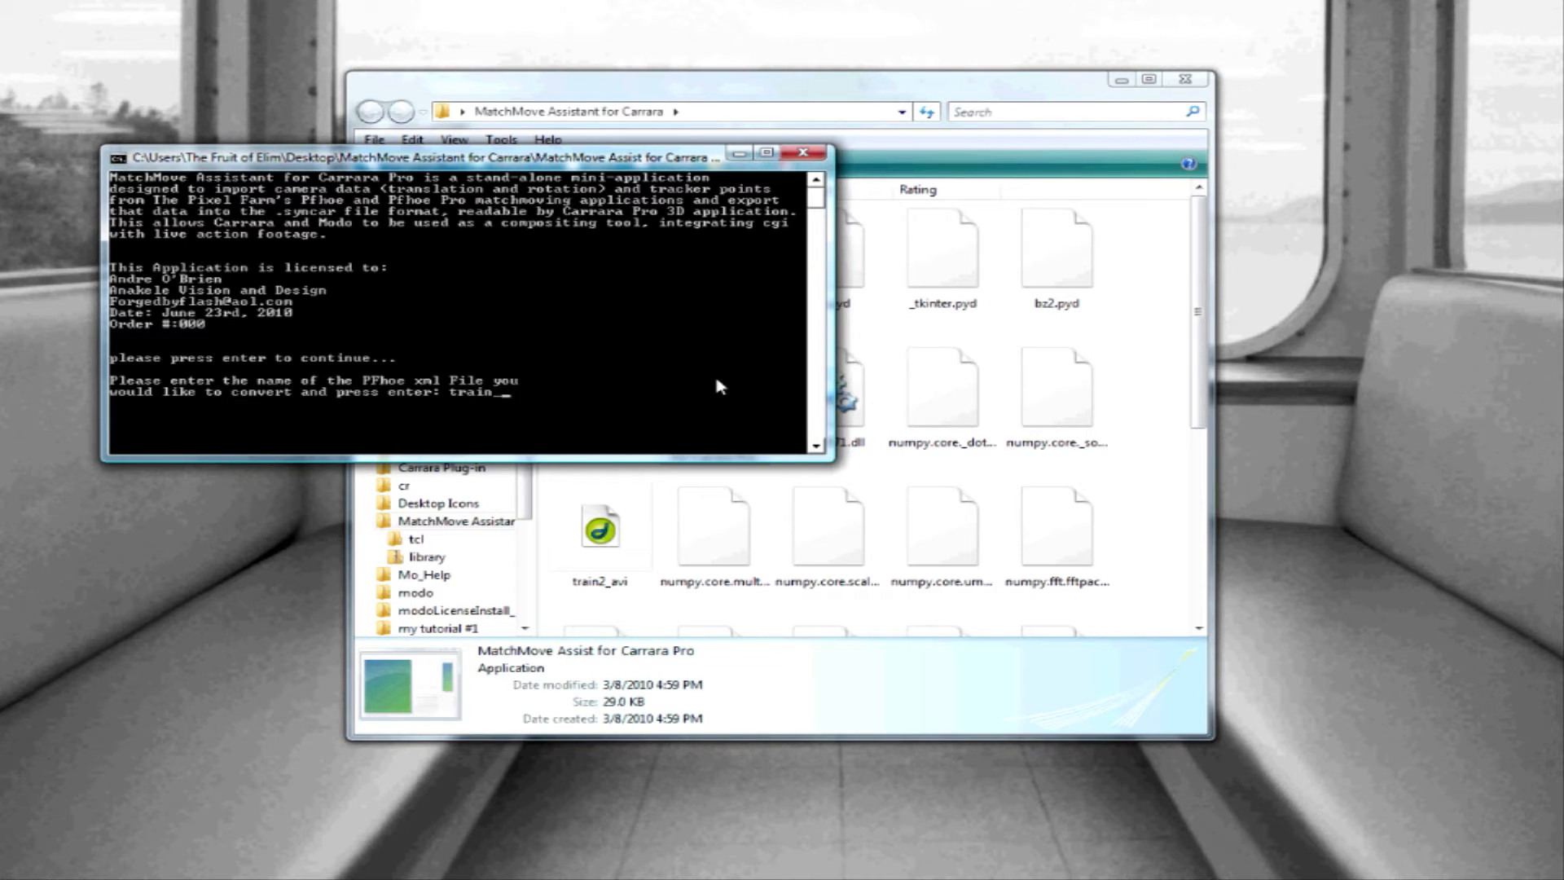
pyautogui.write('a')
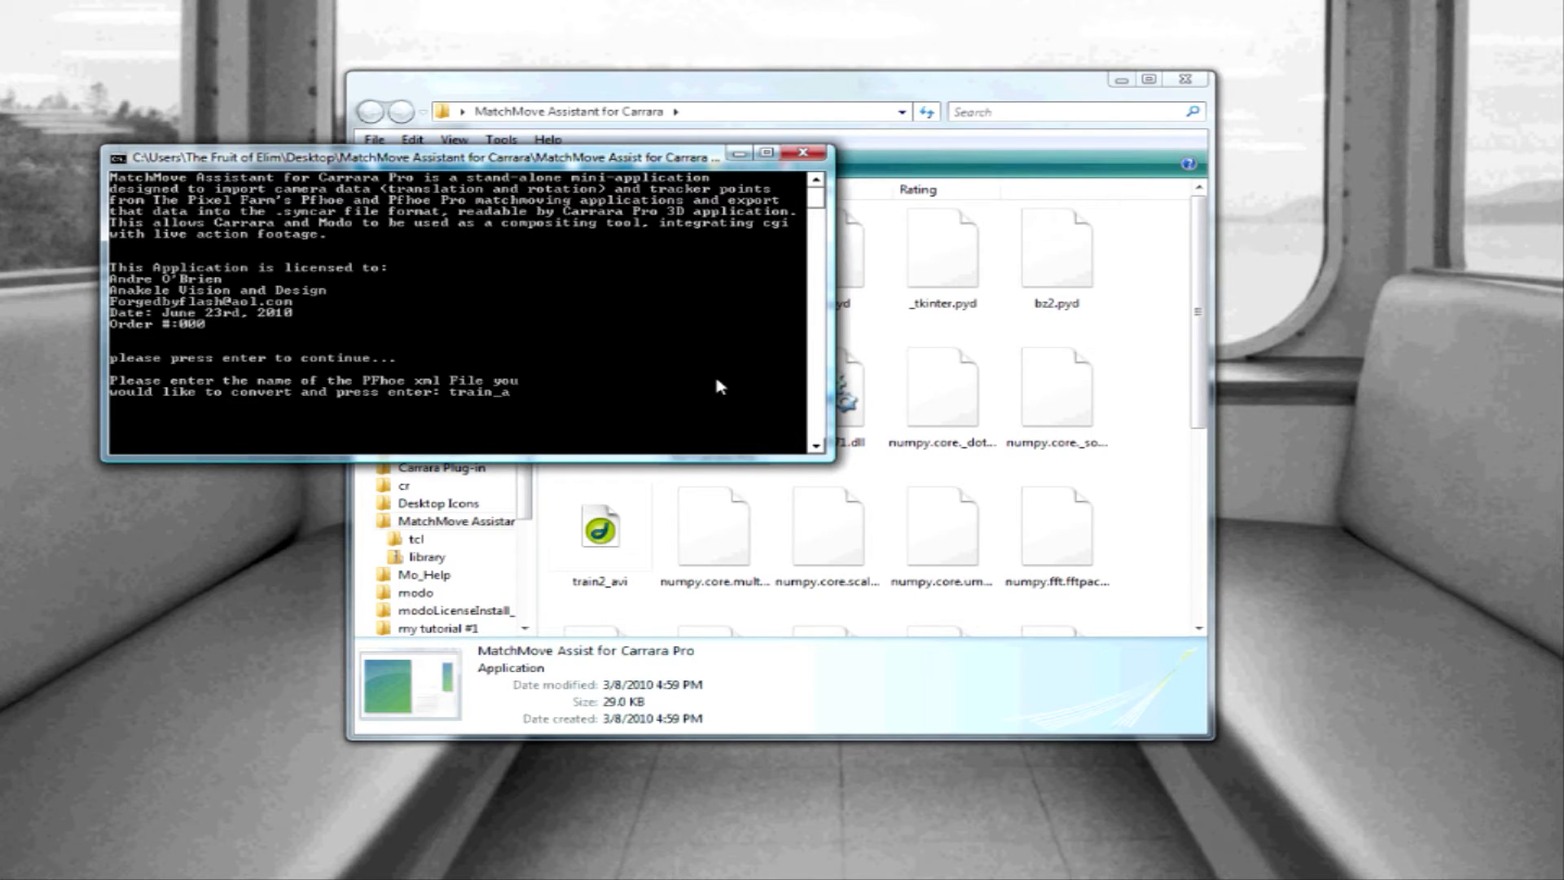
pyautogui.write('vi')
pyautogui.write('t')
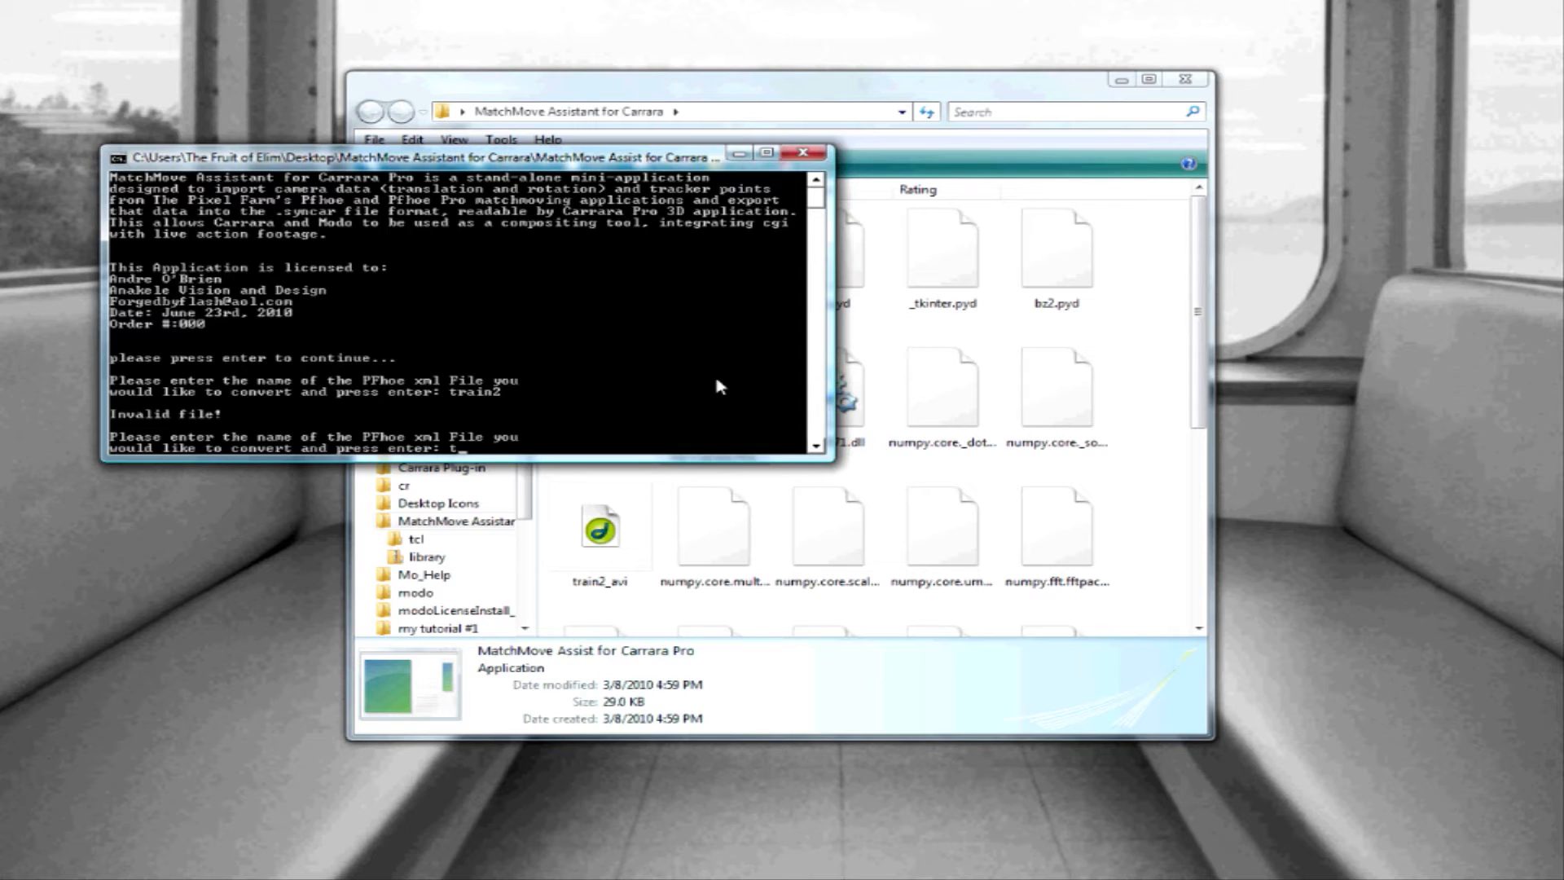
pyautogui.write('rain')
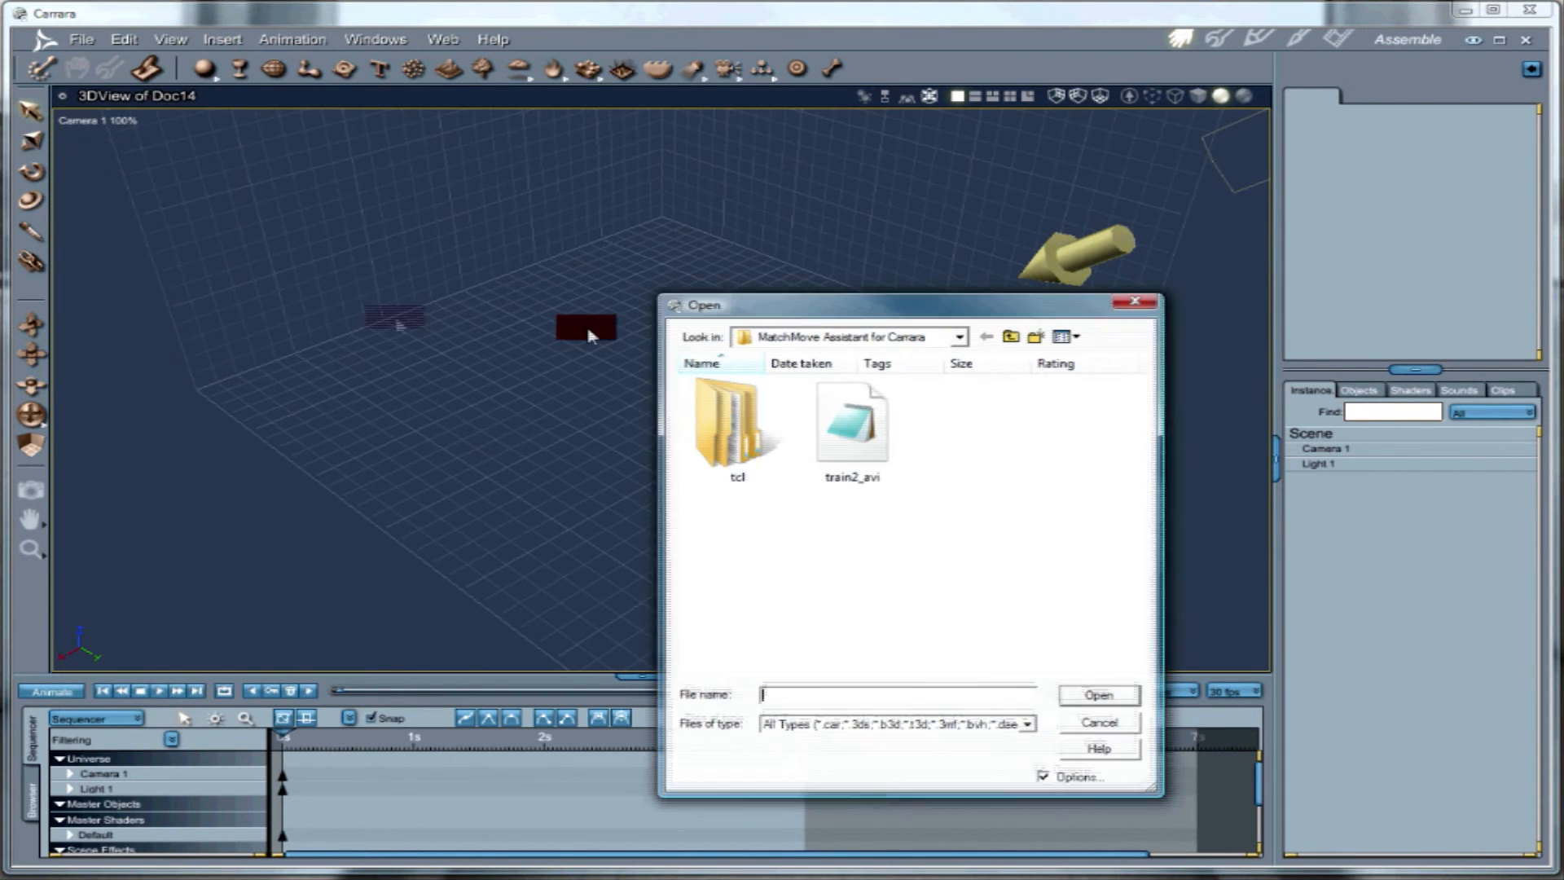
# Import the converted track, insert a cube sized 0.30 among the trackers, and view through Camera01.
pyautogui.click(1097, 695)
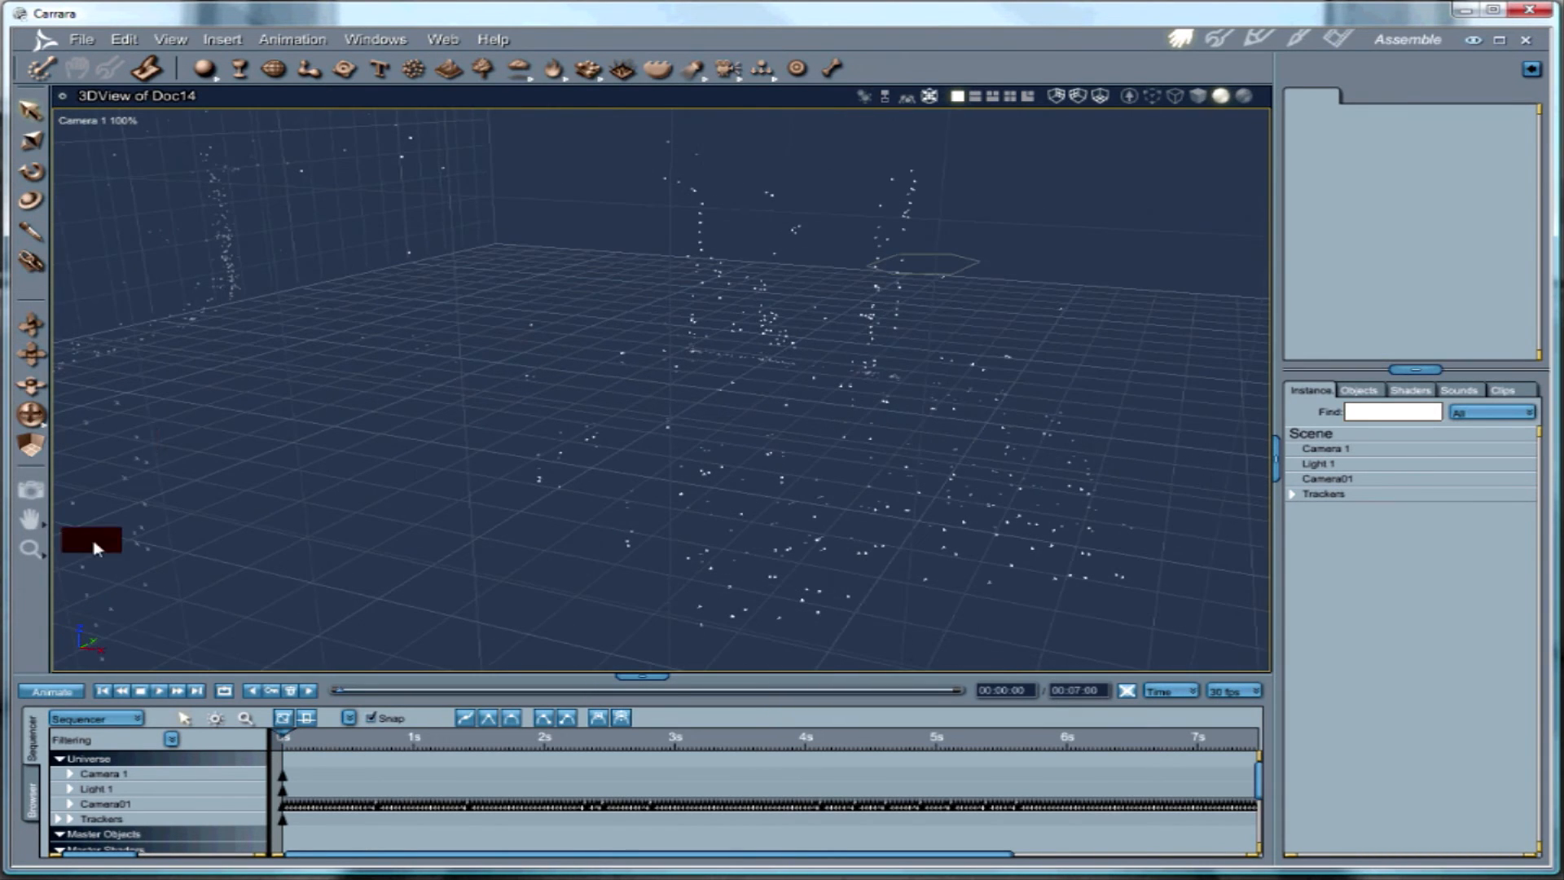
pyautogui.click(222, 40)
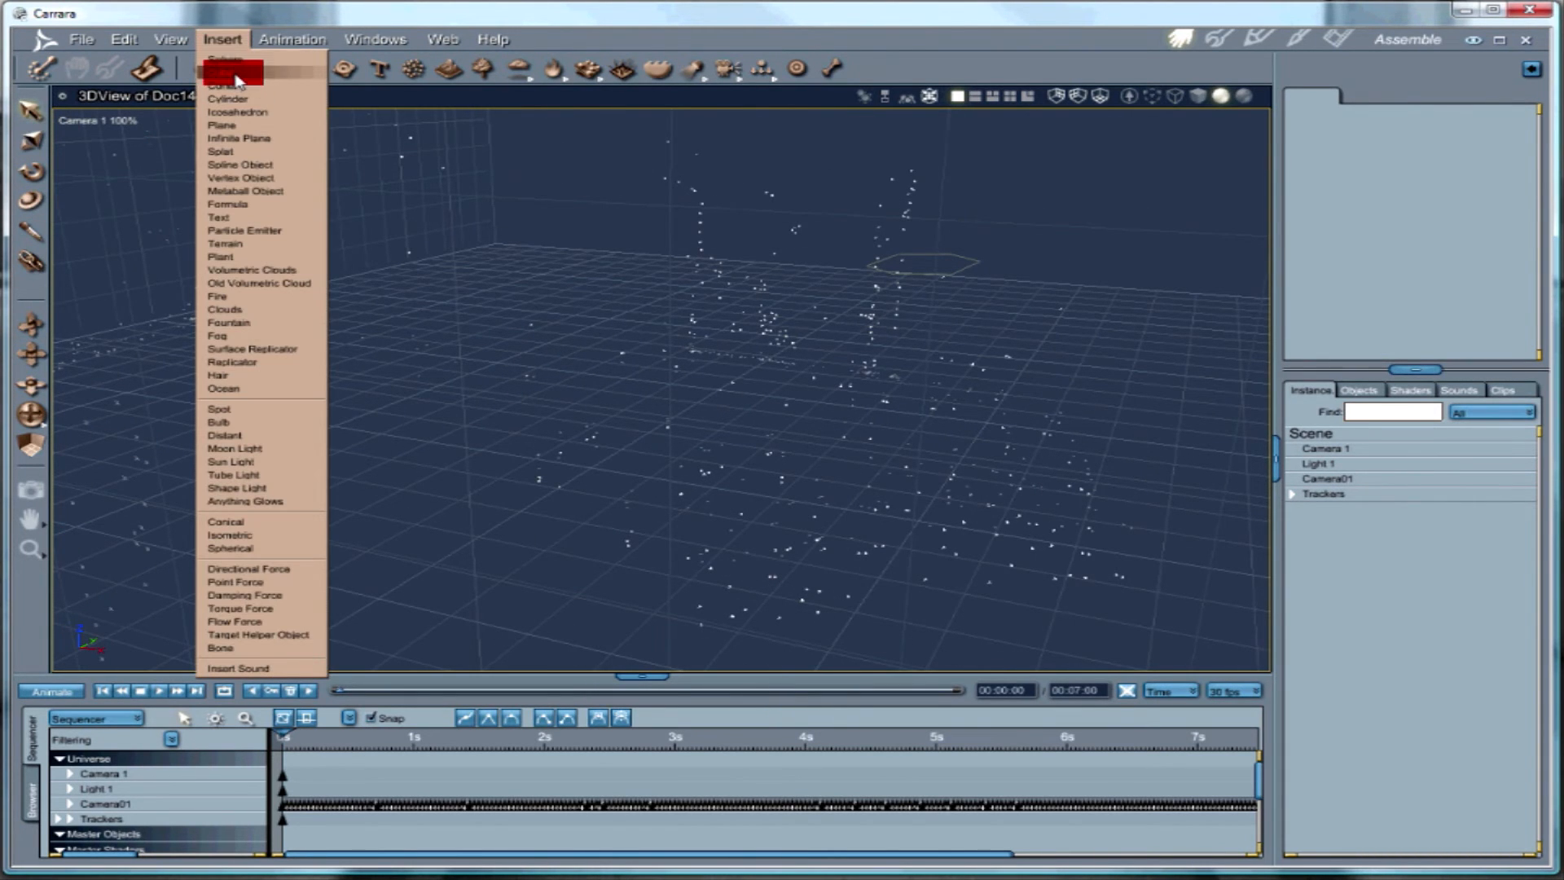
pyautogui.click(235, 73)
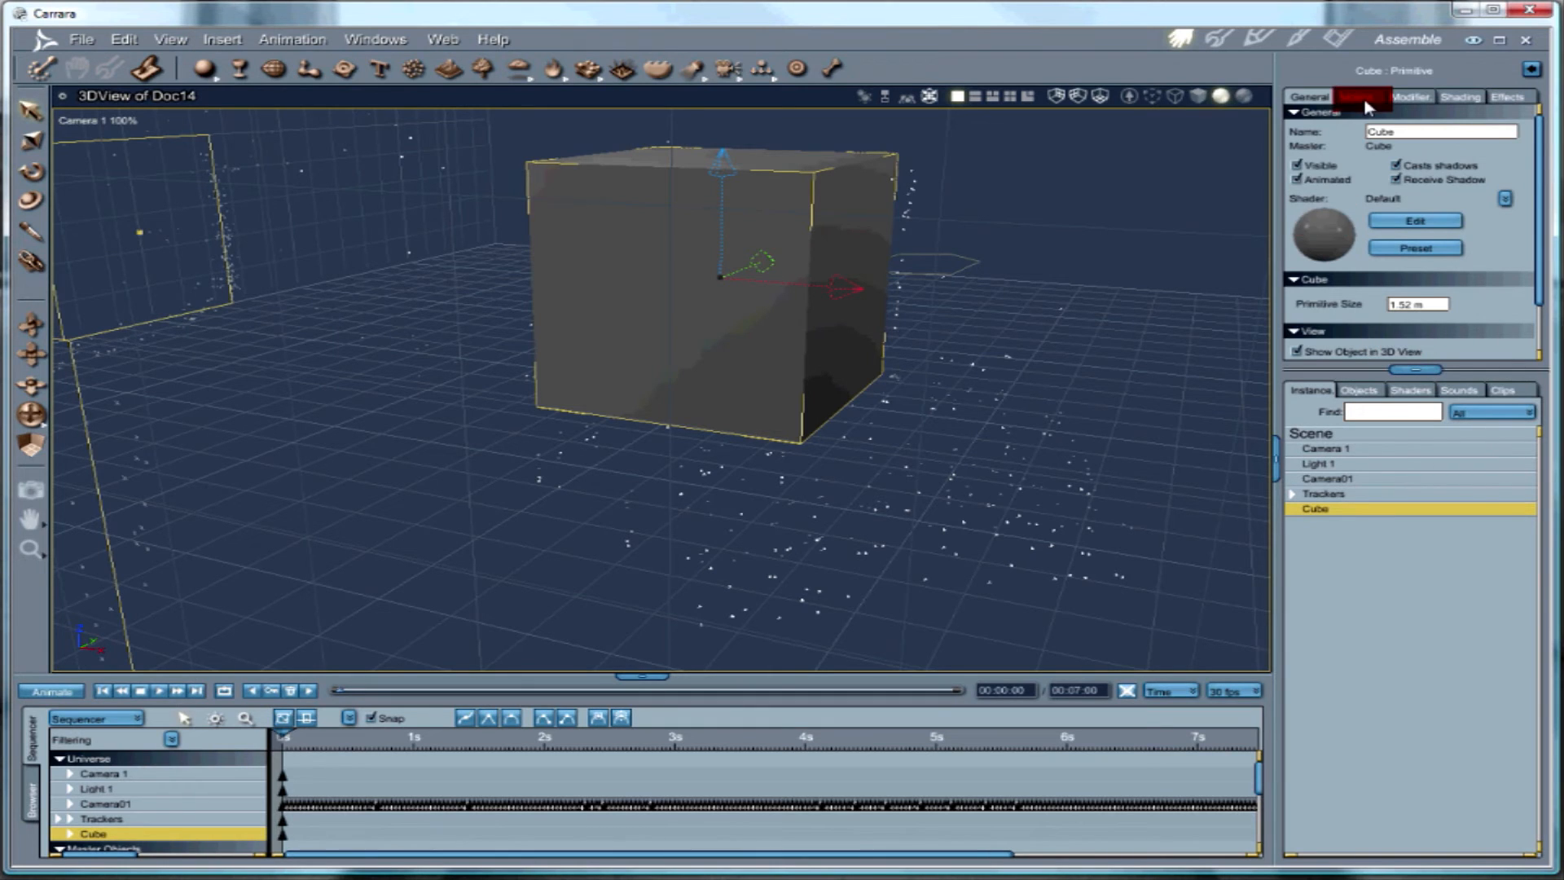
pyautogui.click(1356, 97)
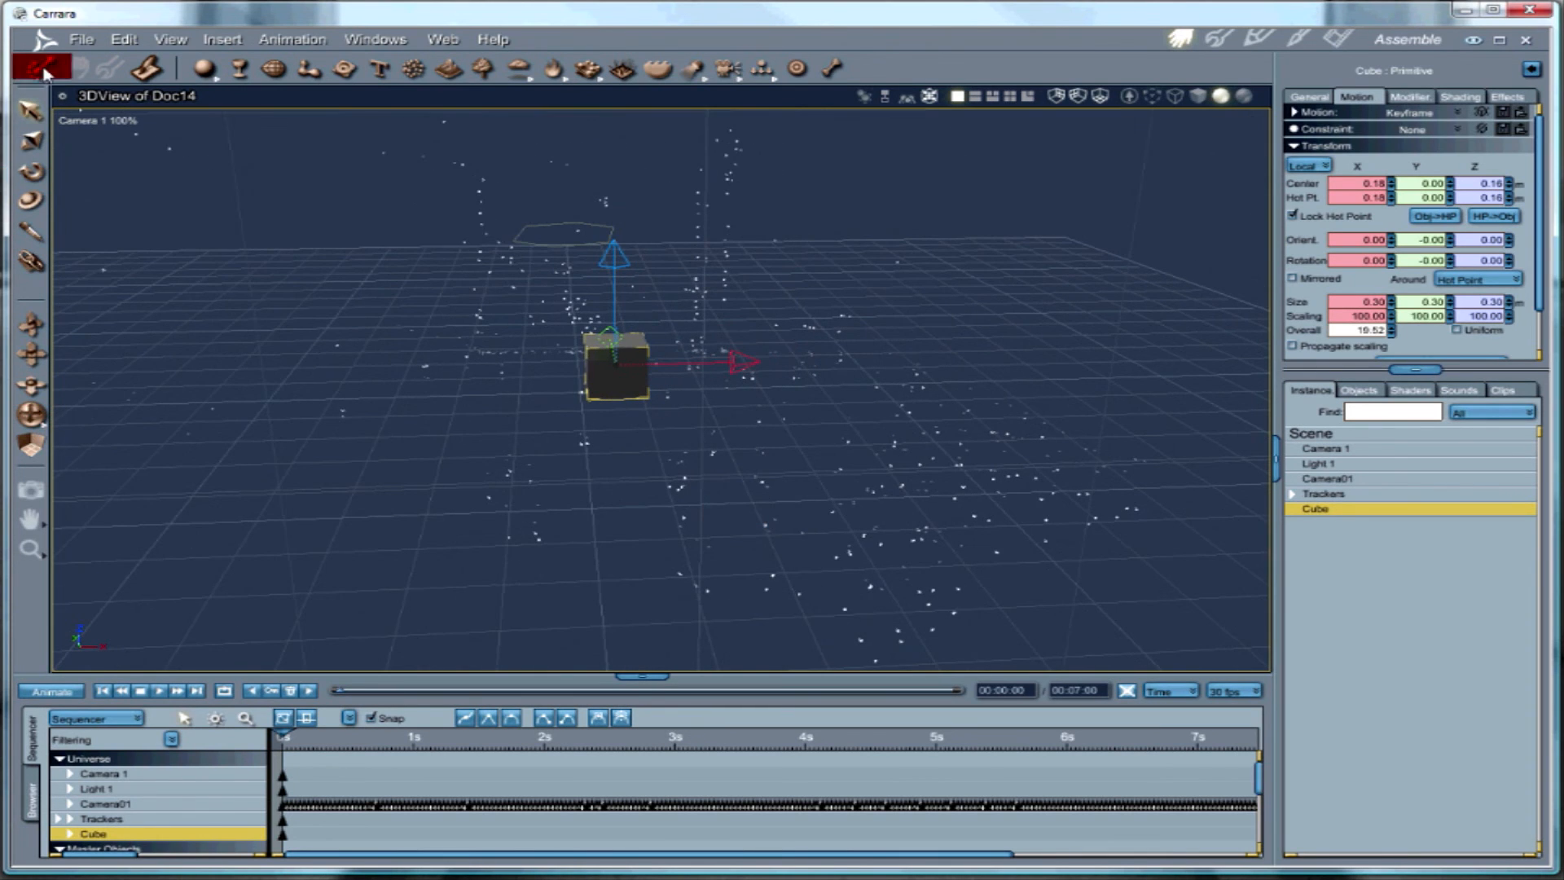
pyautogui.click(94, 121)
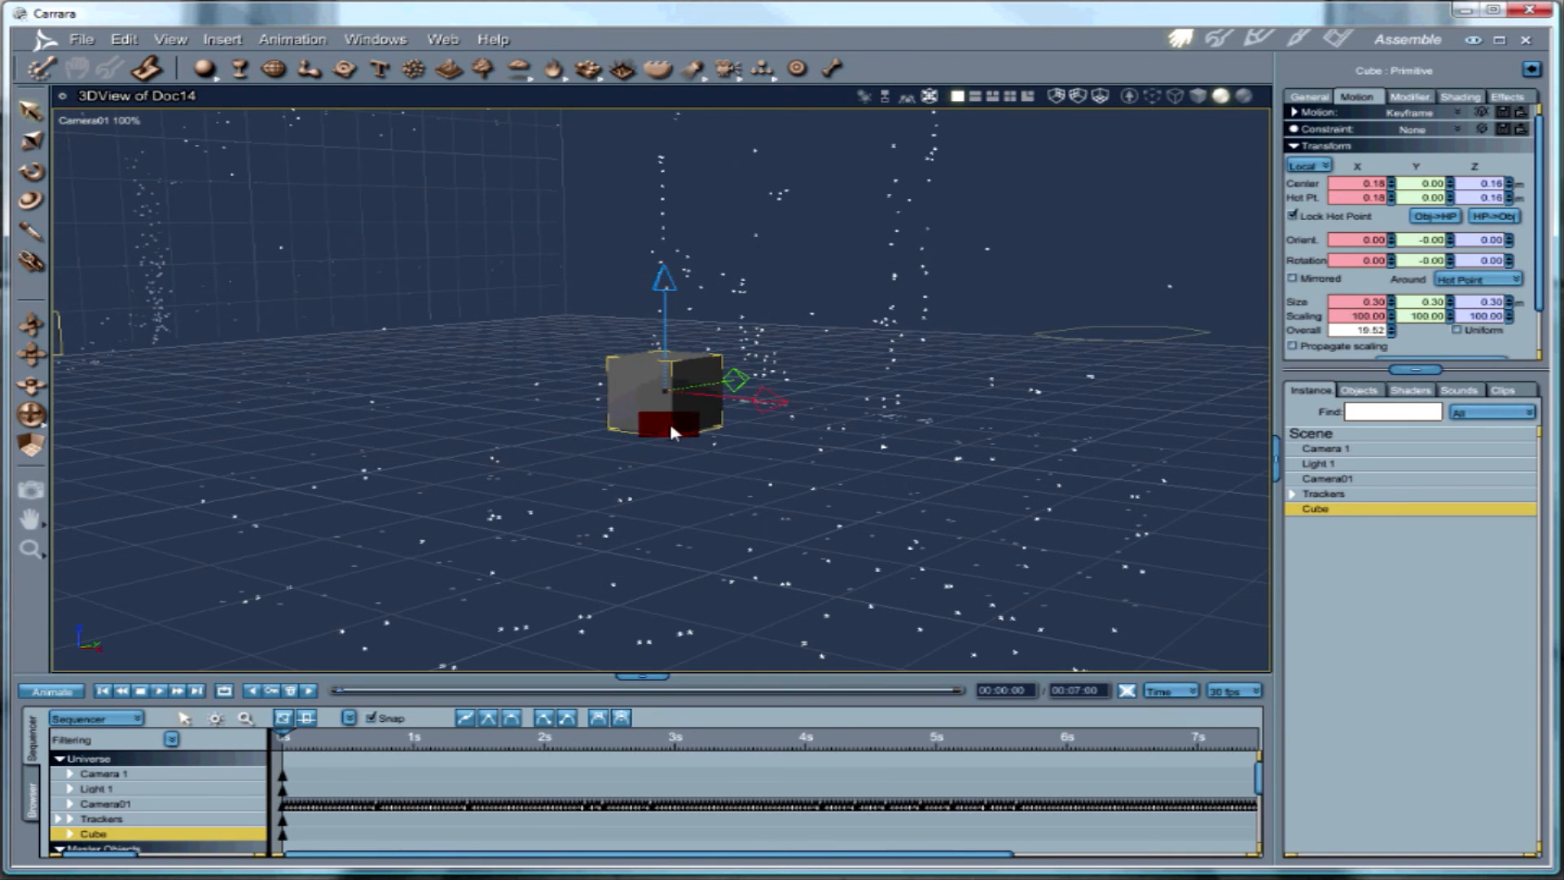
# Play the Camera01 animation to check the cube stays among trackers, then rewind to frame 0.
pyautogui.click(158, 690)
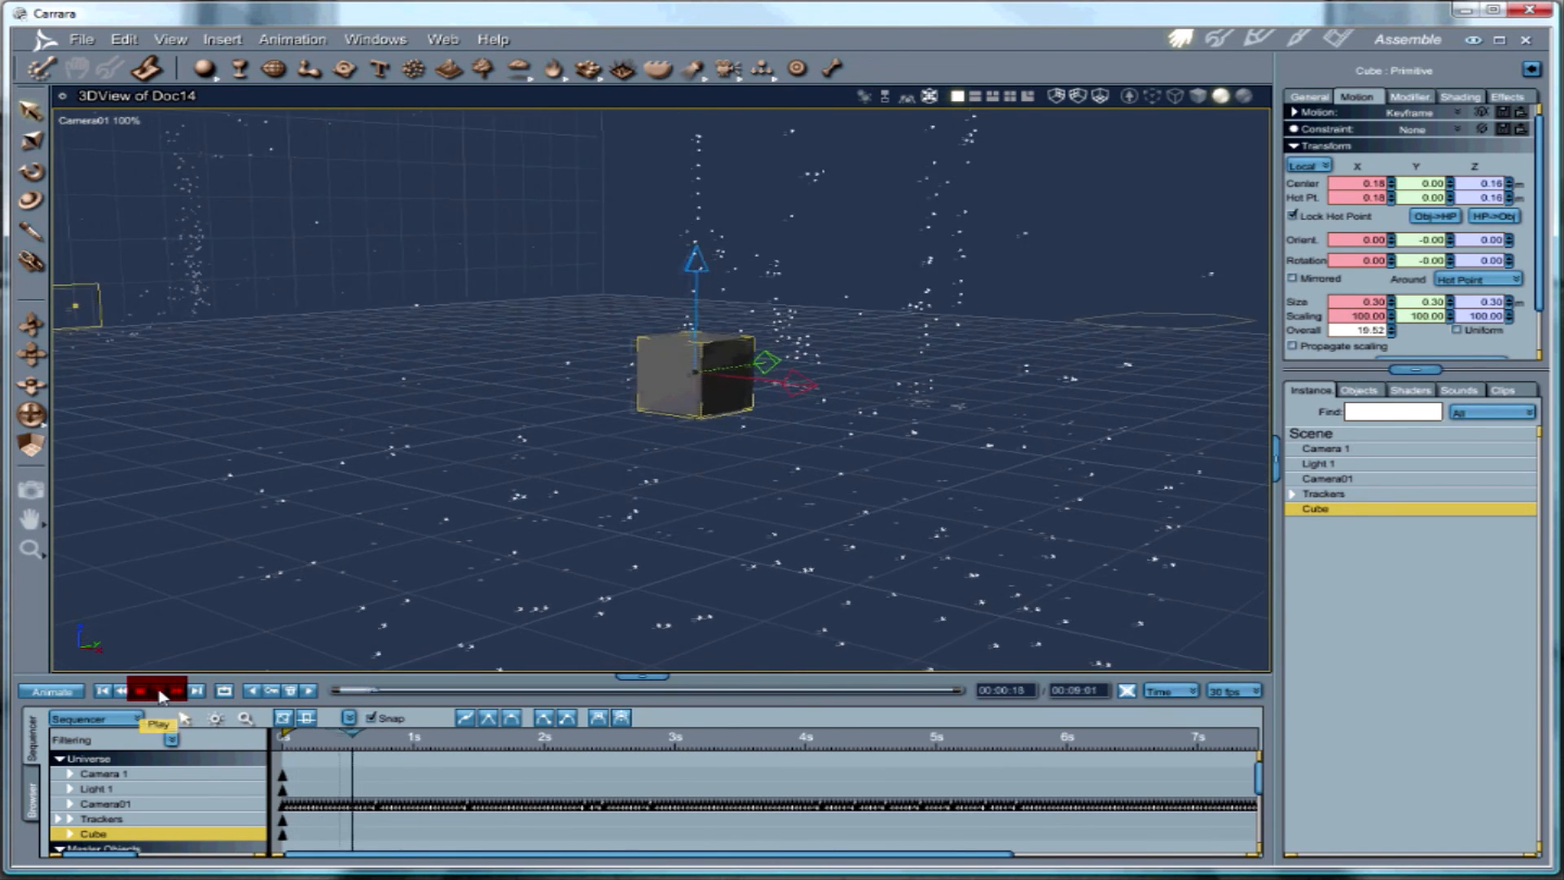
pyautogui.click(173, 689)
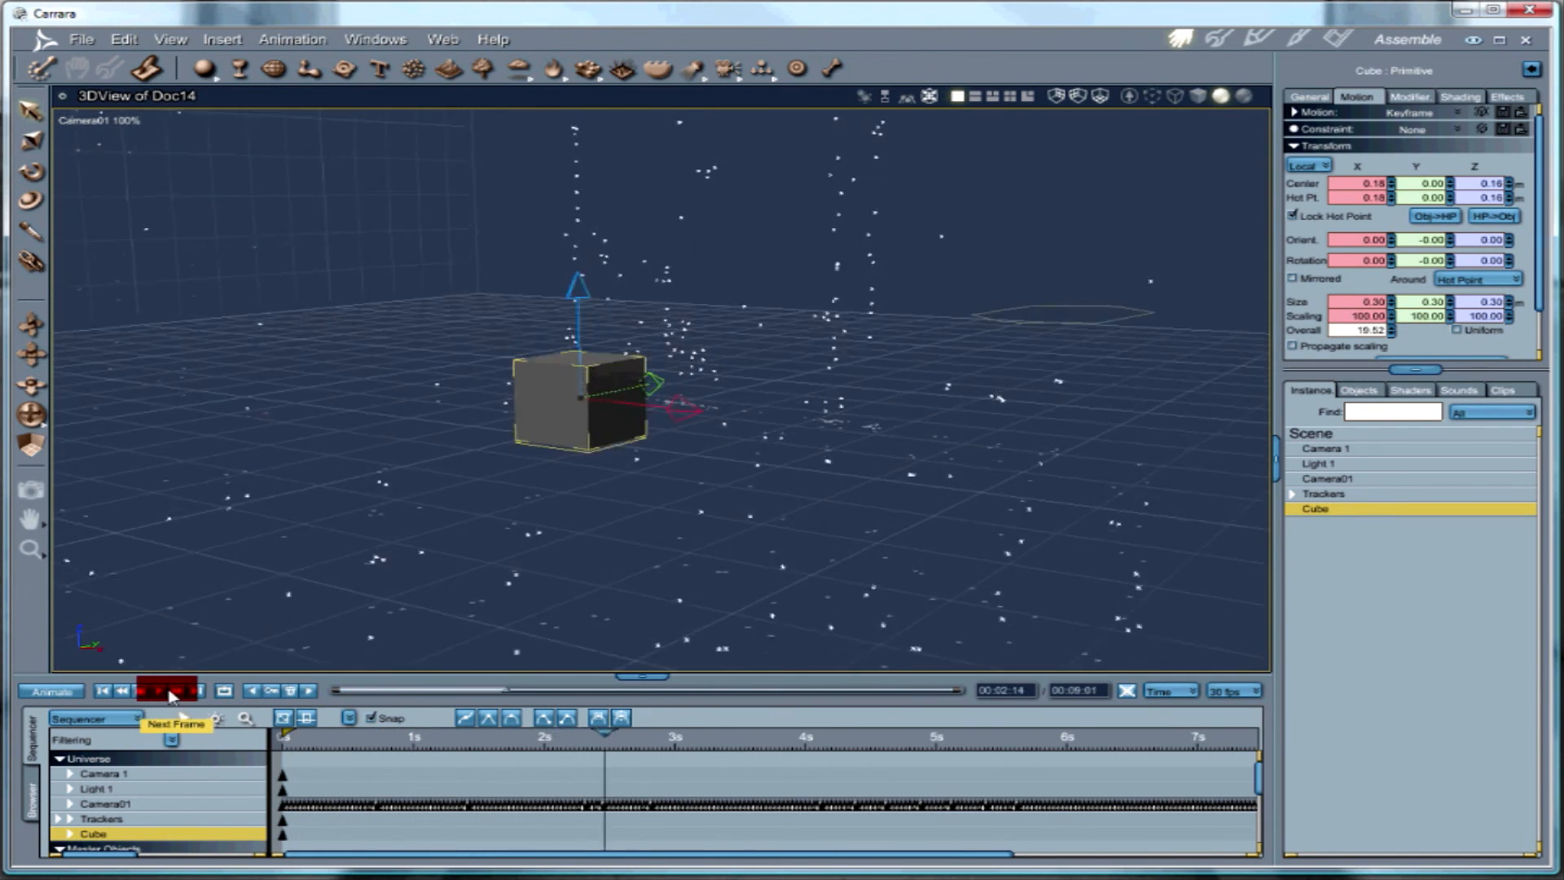
pyautogui.click(150, 689)
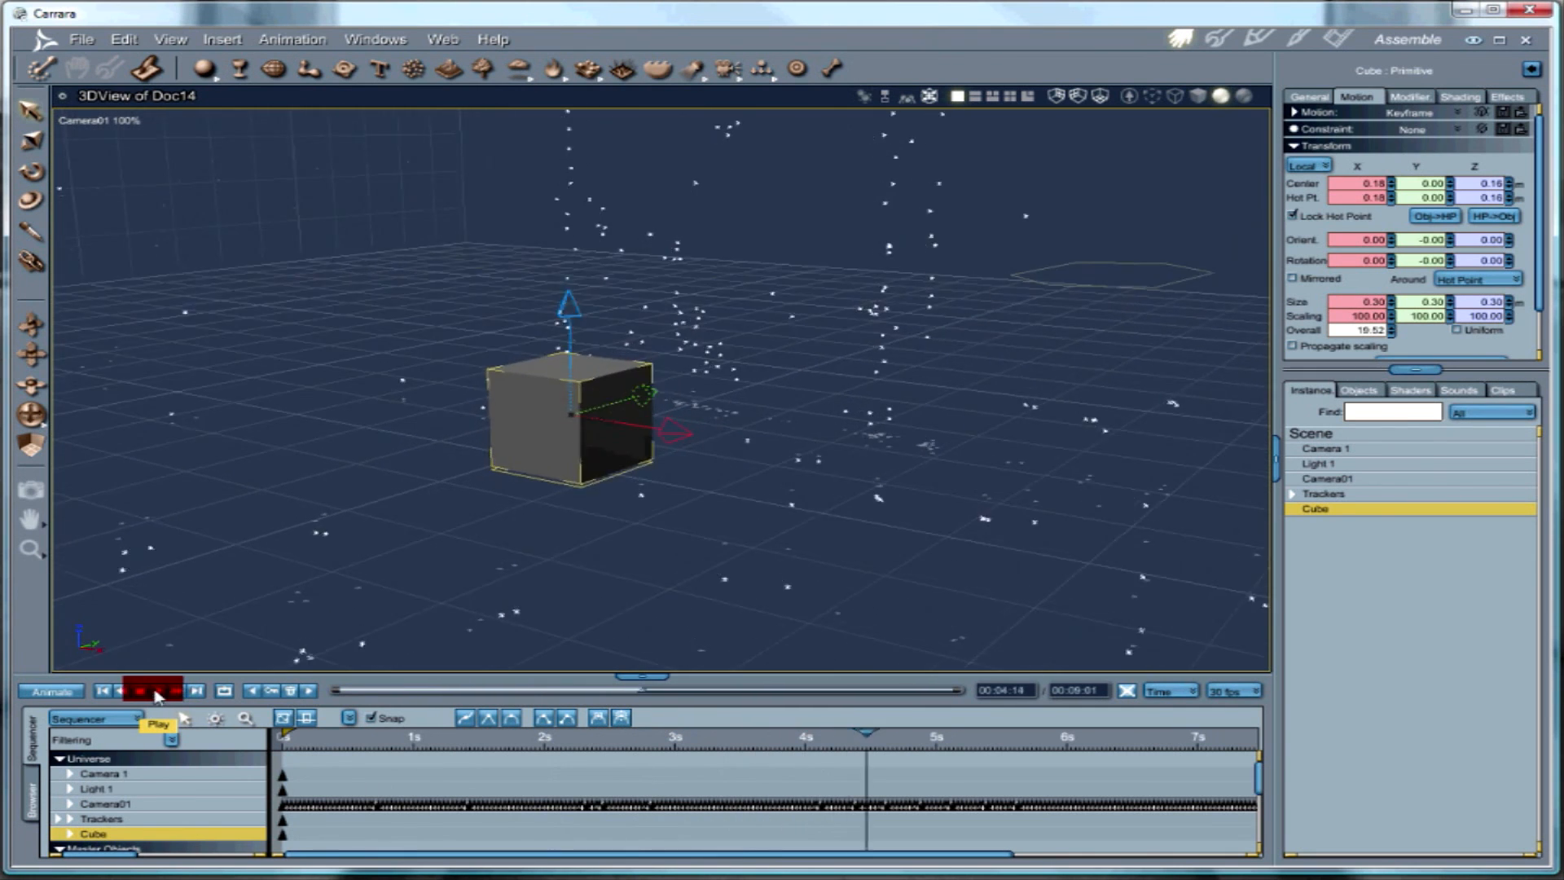
pyautogui.click(139, 690)
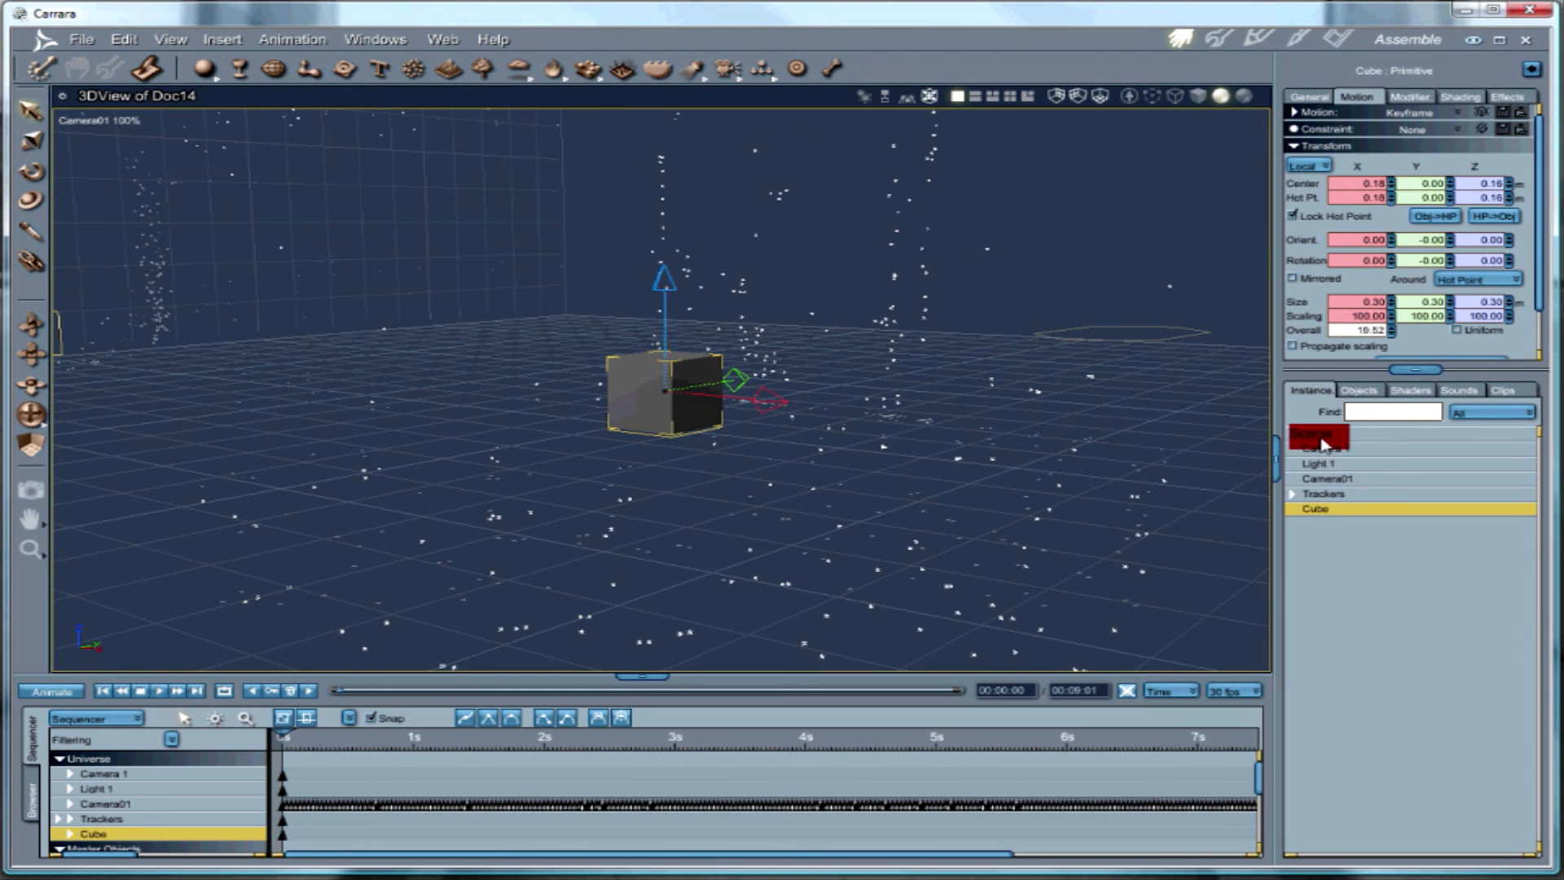
# Map train.avi as the scene backdrop and show the Render room's Output settings.
pyautogui.click(1311, 432)
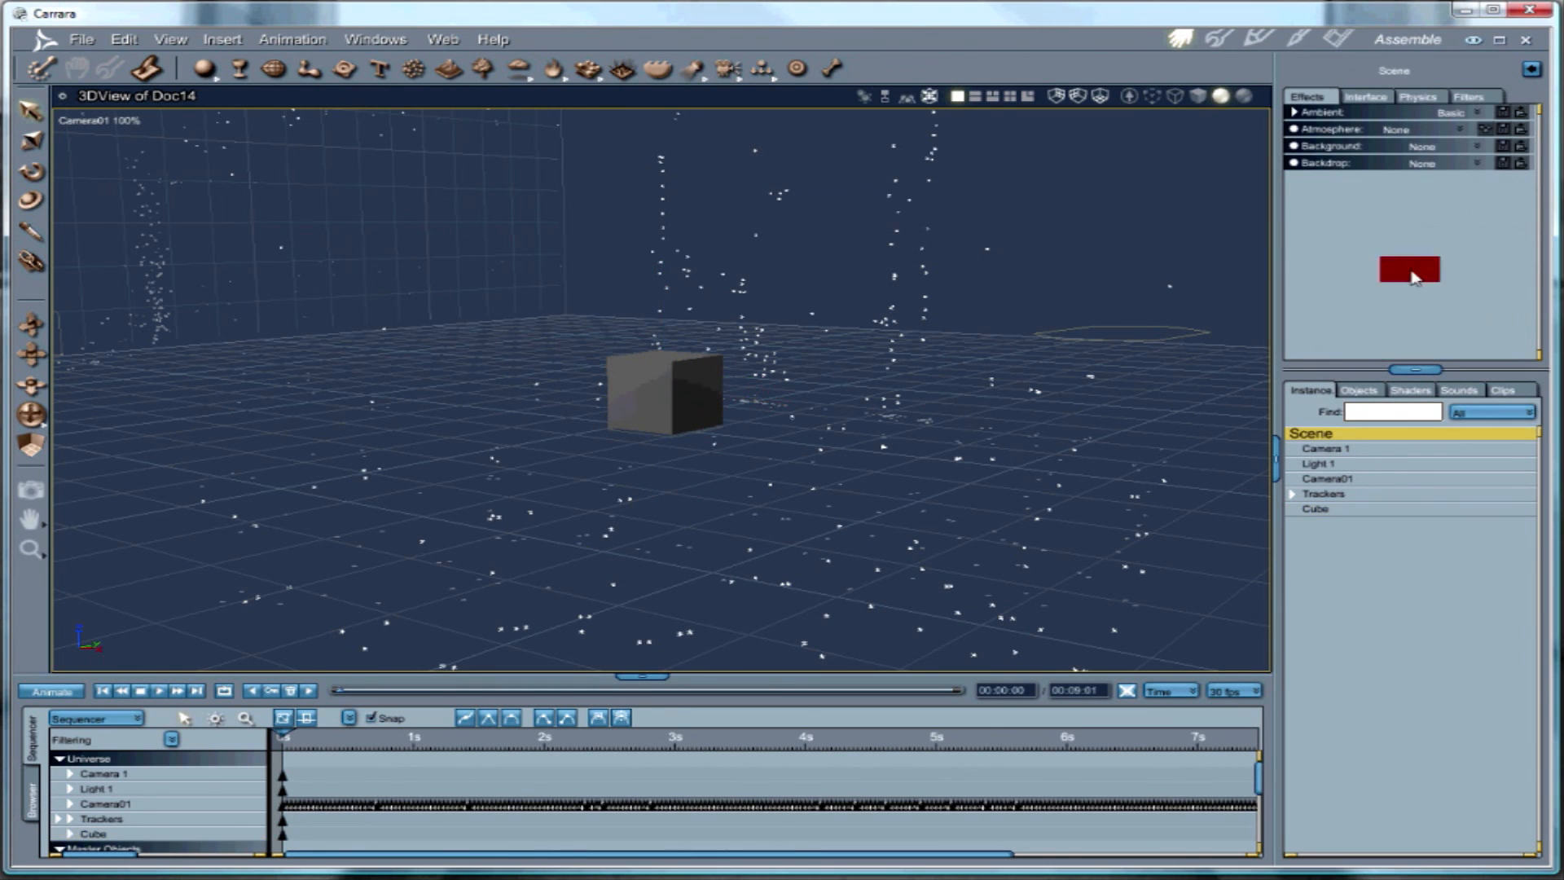
pyautogui.click(1409, 272)
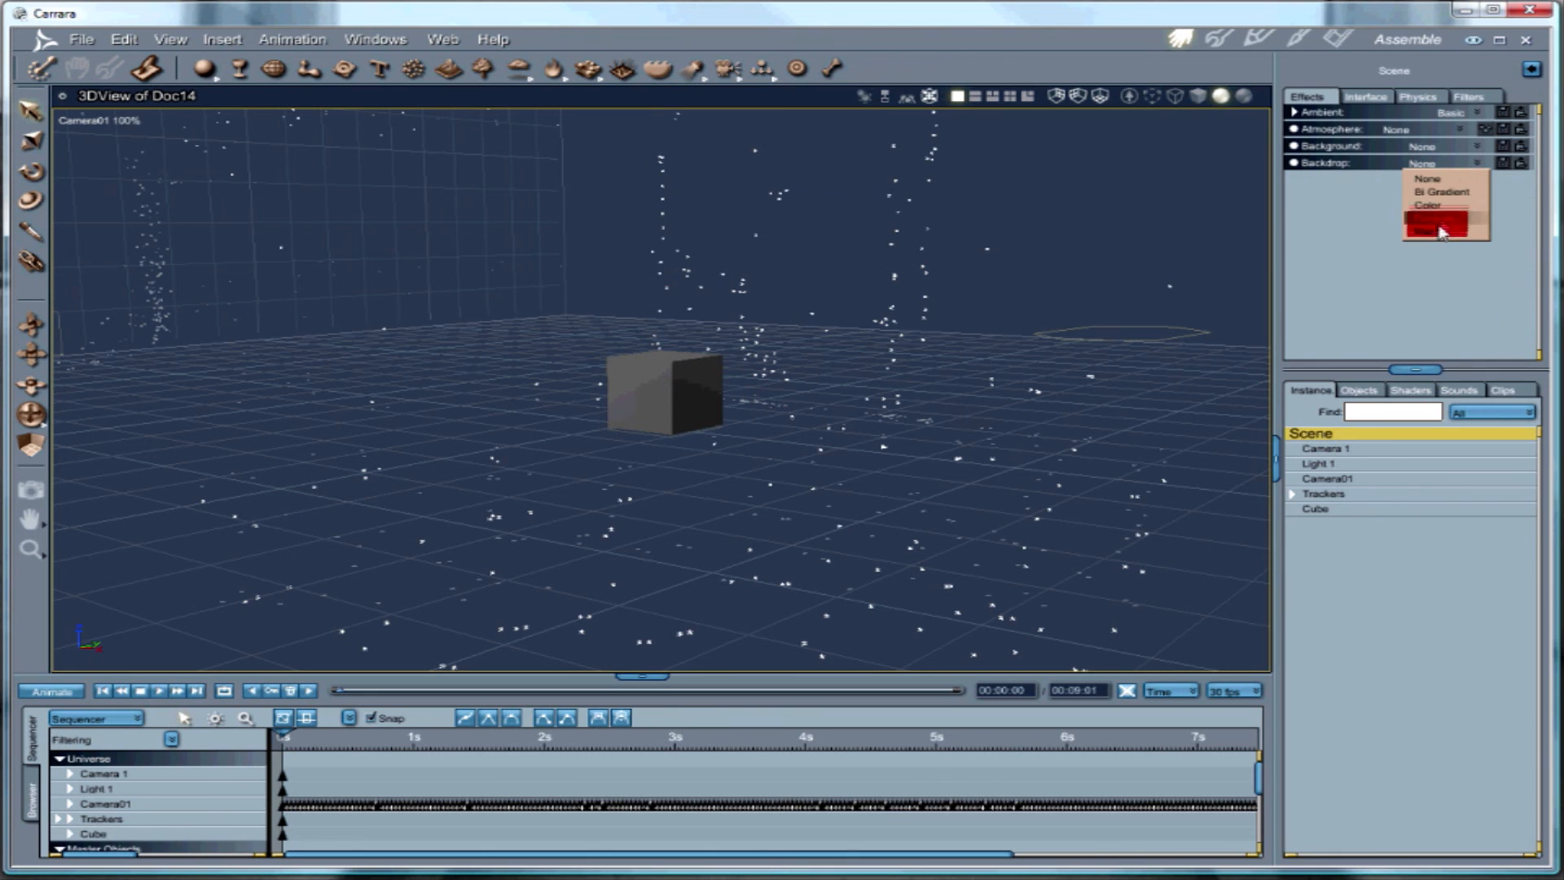
pyautogui.click(1441, 233)
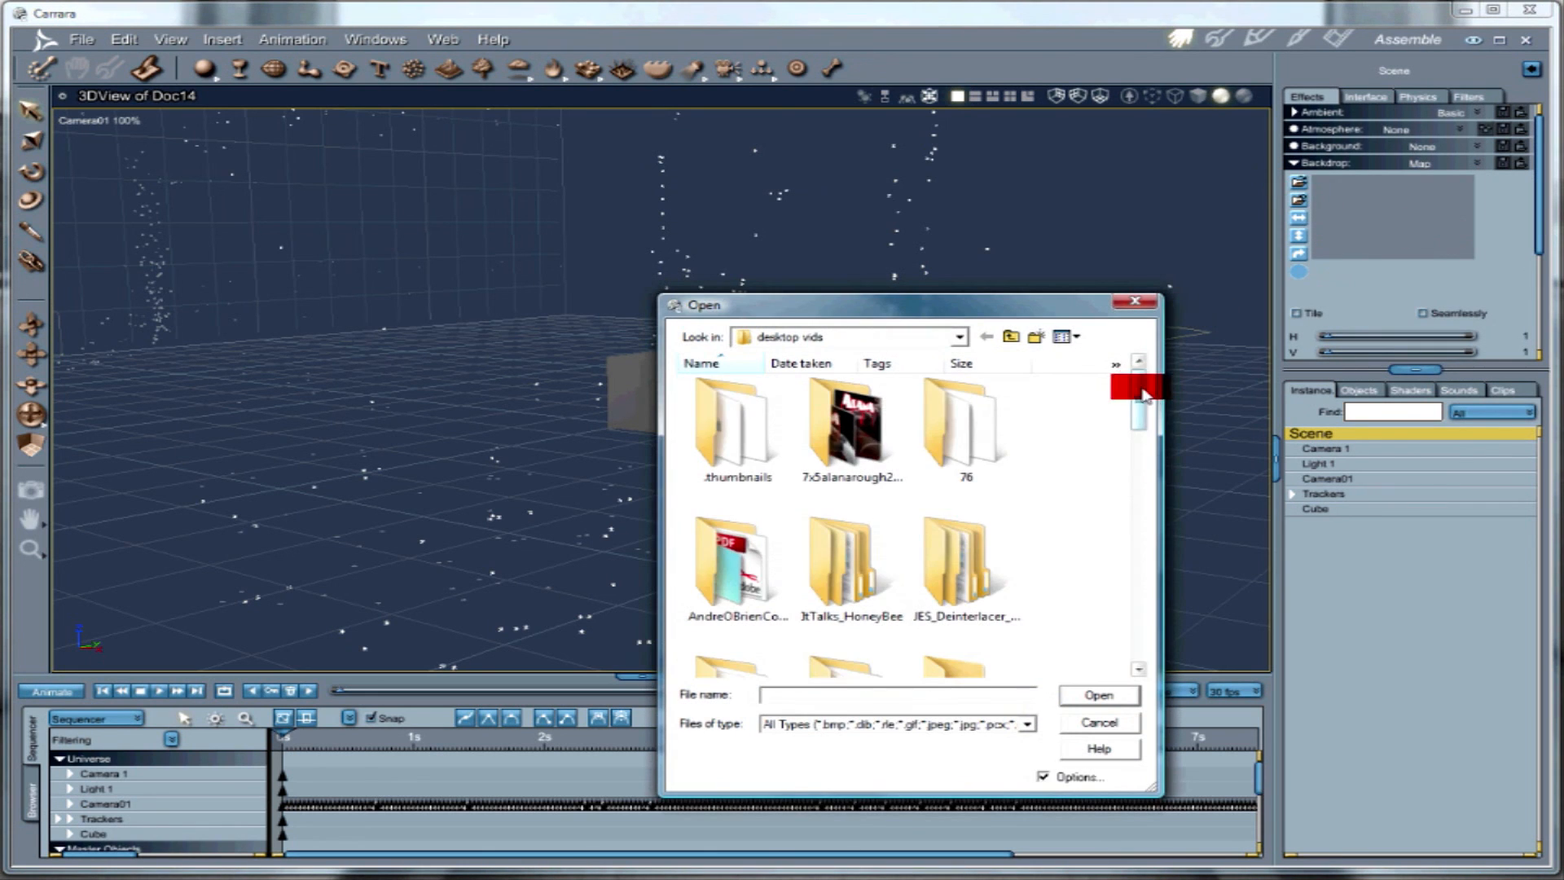
pyautogui.click(1098, 695)
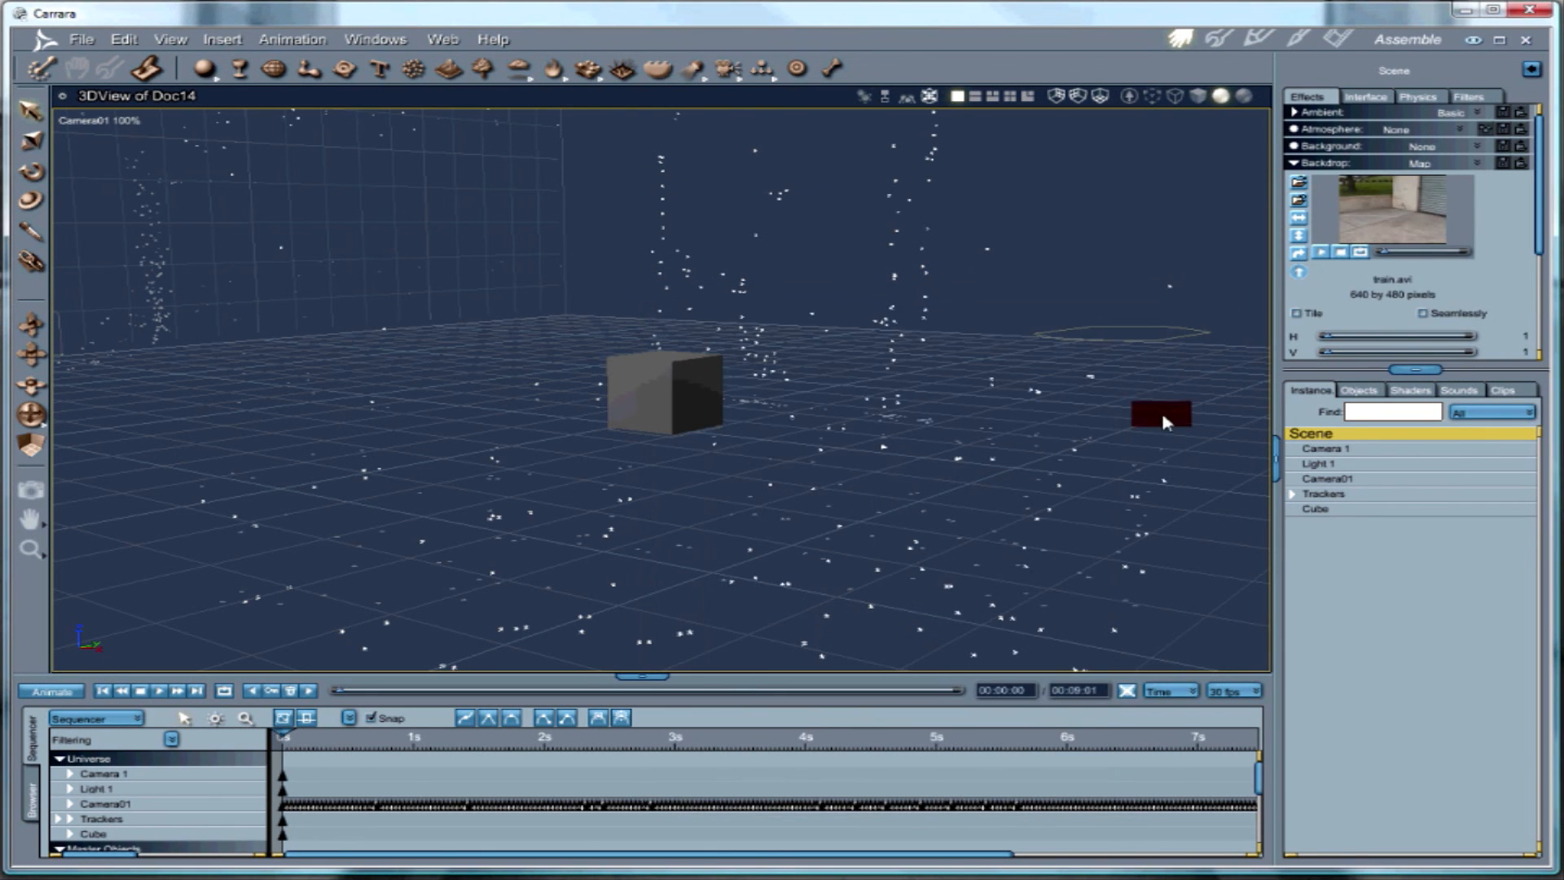
pyautogui.click(1340, 40)
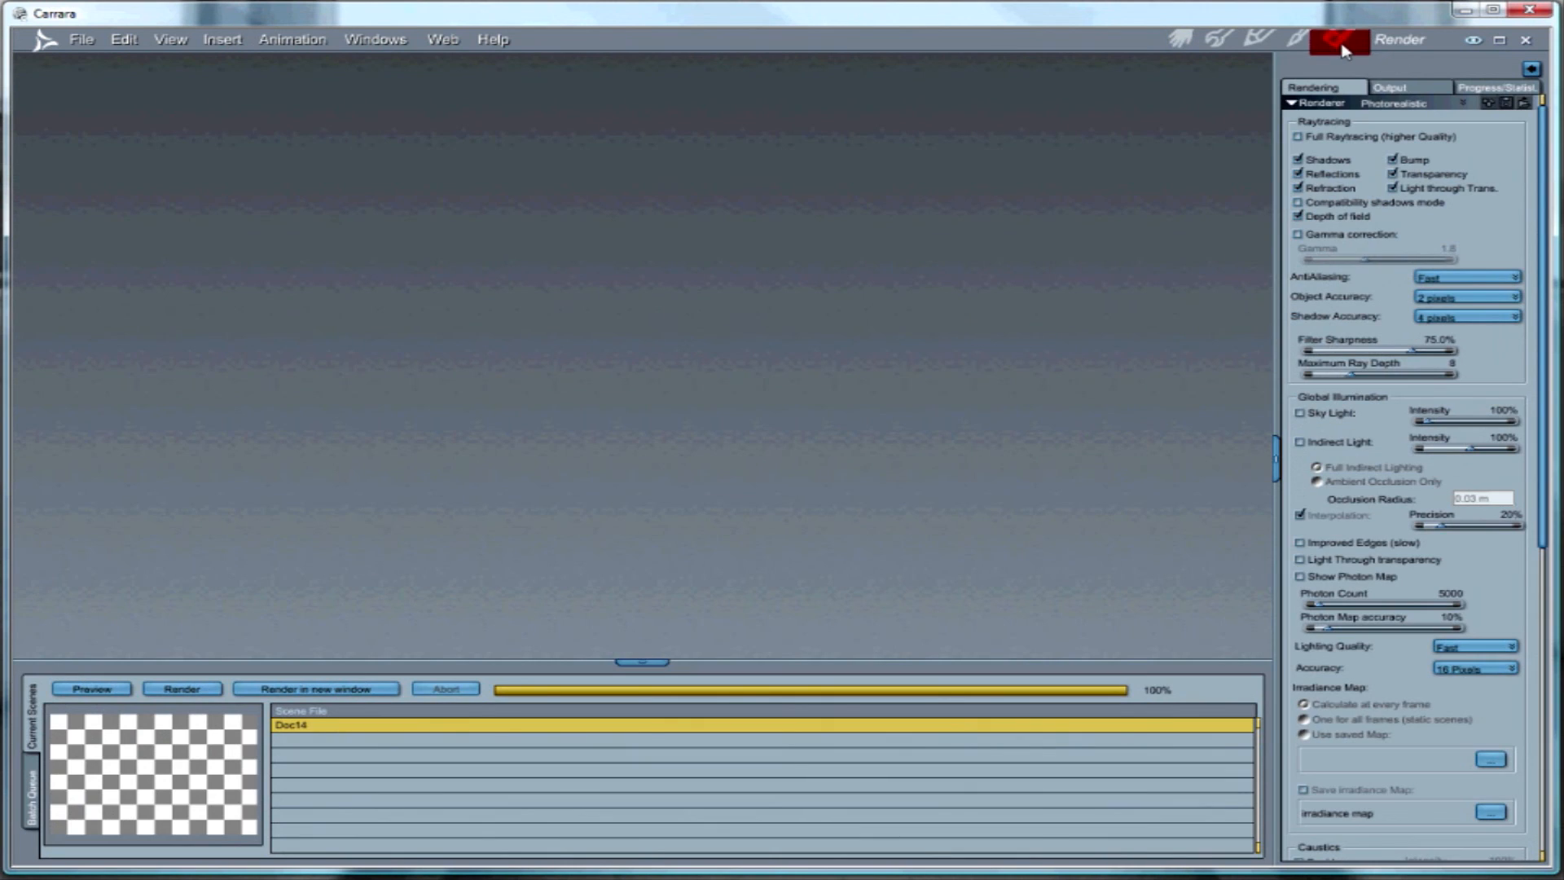
pyautogui.click(1409, 87)
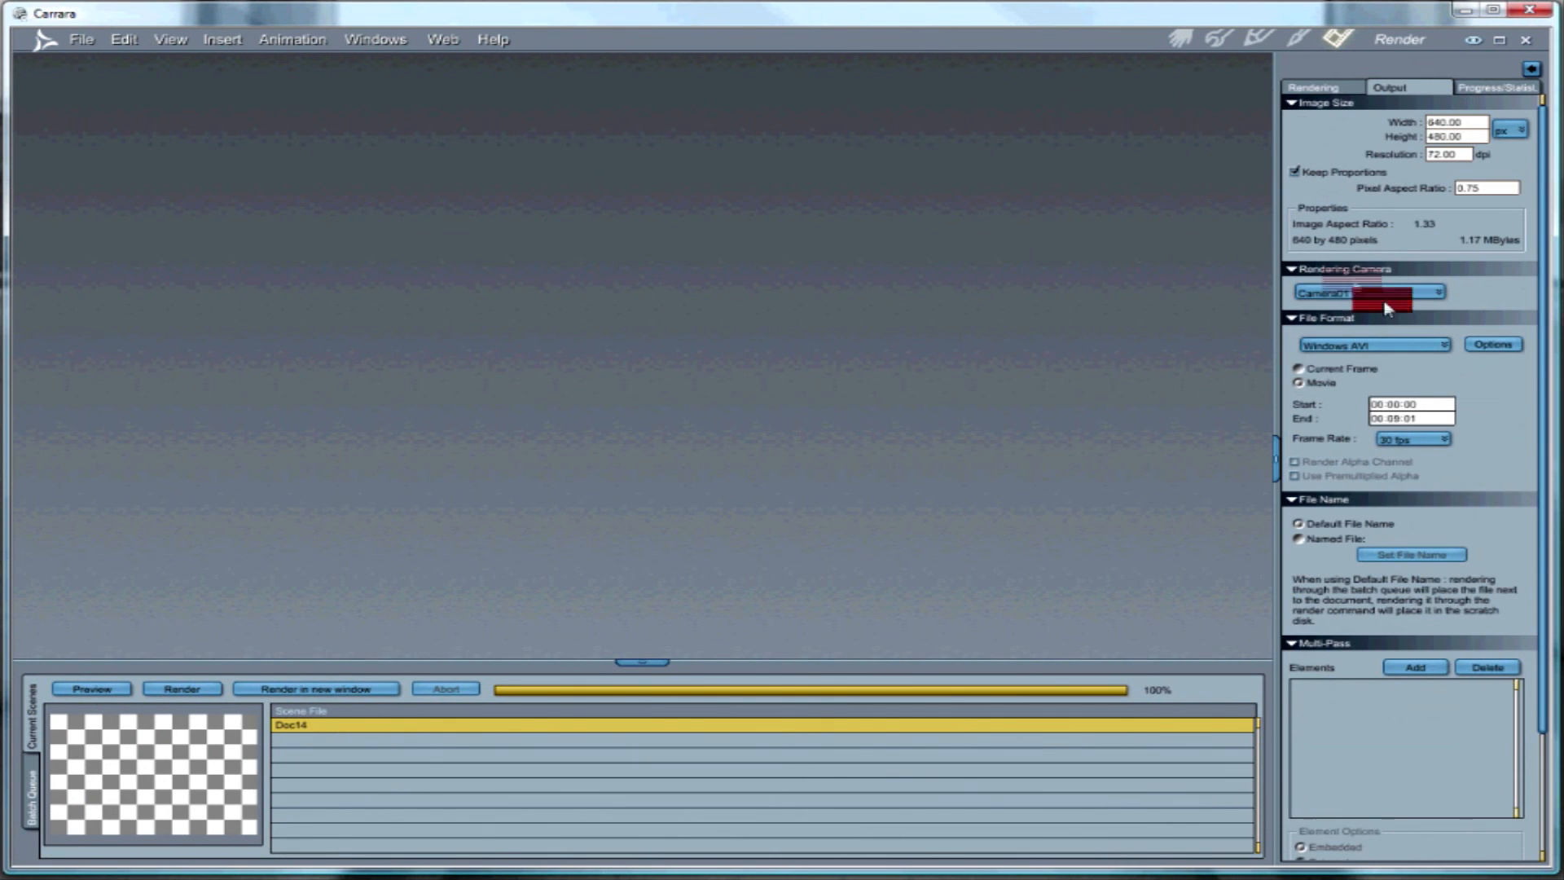